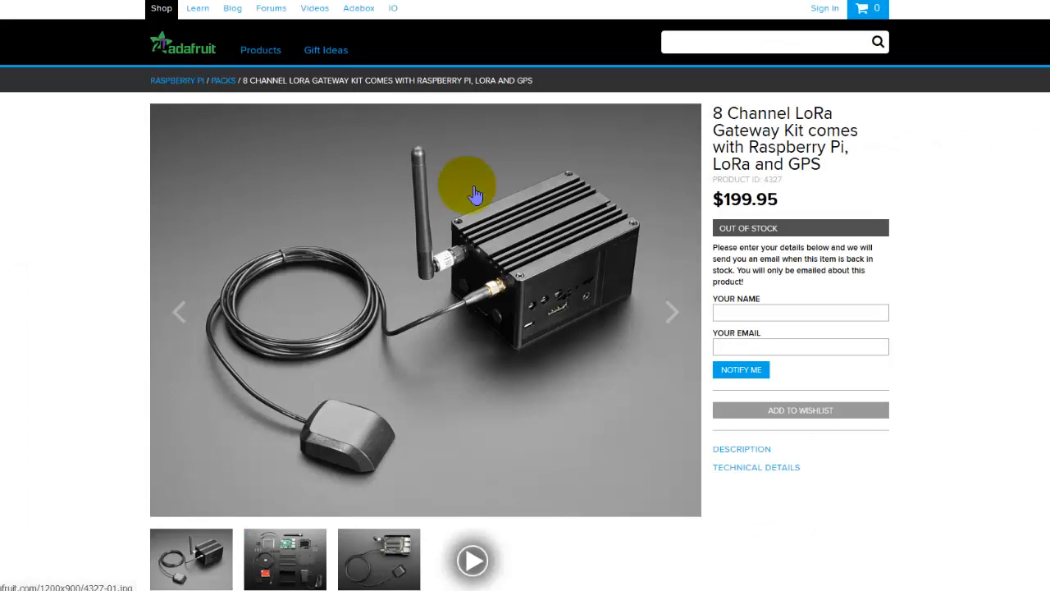
- Scroll through the Adafruit Feather 32u4 RFM95 LoRa Radio product page
{"action": "scroll", "scroll_direction": "down", "scroll_amount": 3}
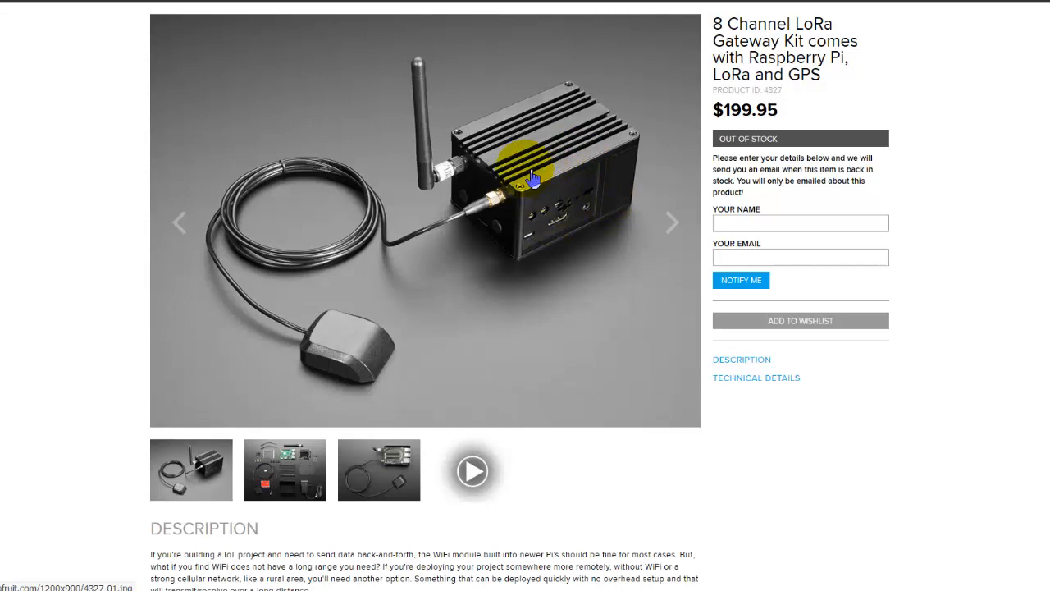
{"action": "mouse_move", "coordinate": [542, 167]}
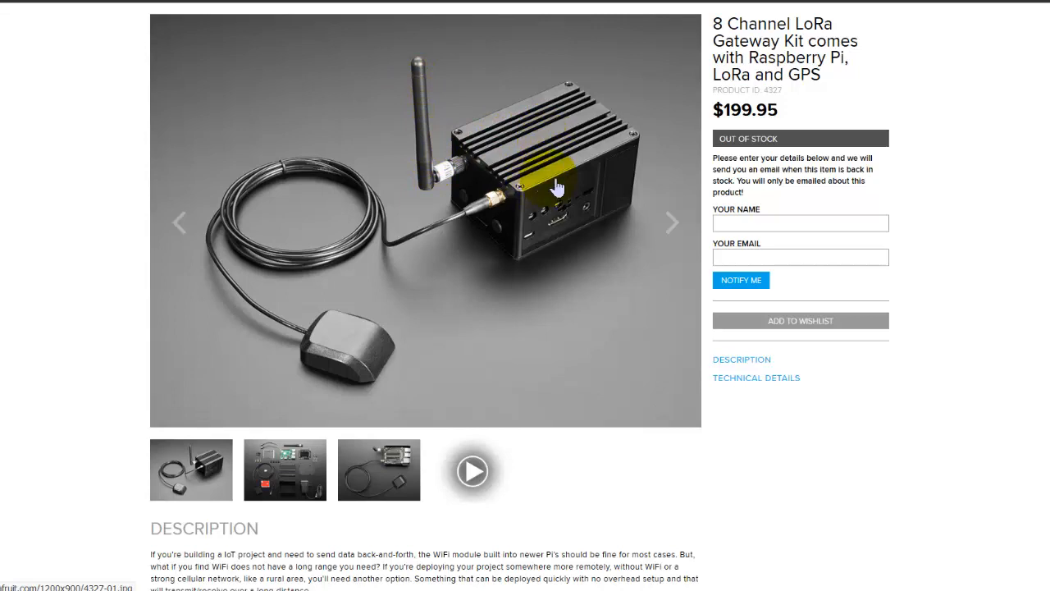
{"action": "mouse_move", "coordinate": [299, 248]}
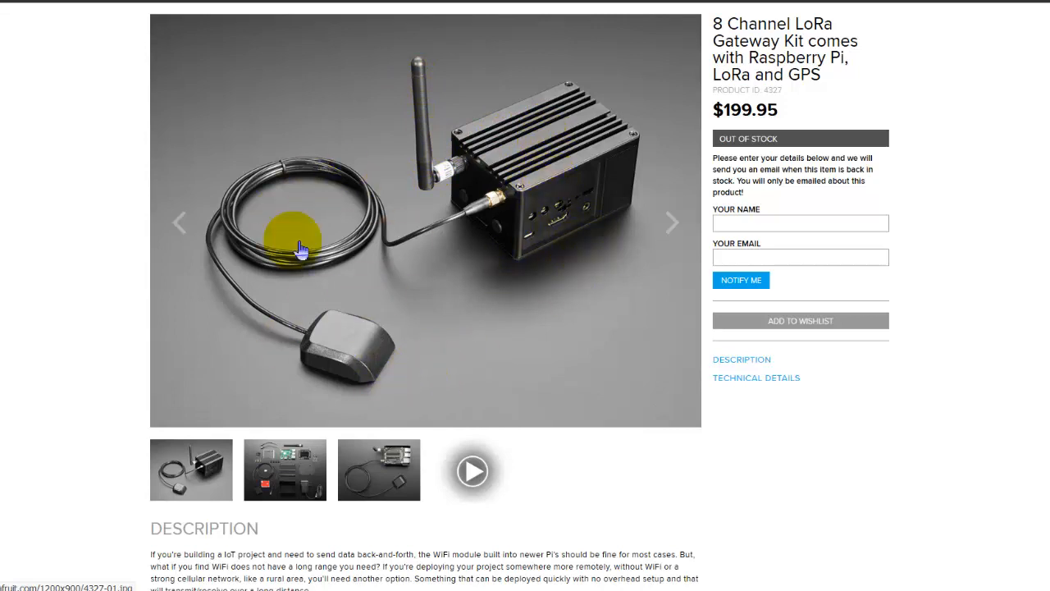
{"action": "scroll", "scroll_direction": "up", "scroll_amount": 3}
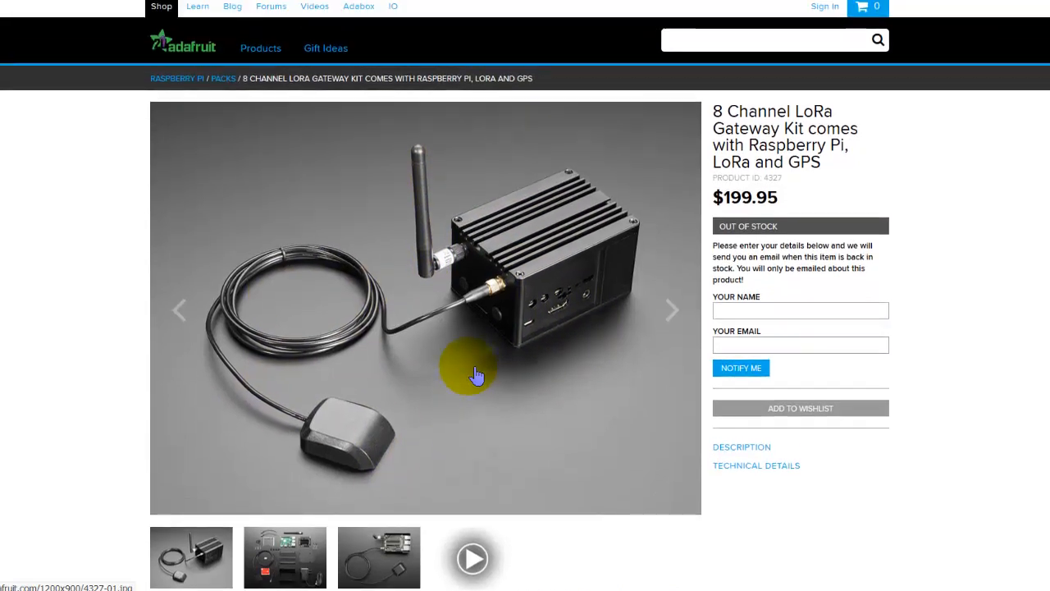
{"action": "scroll", "scroll_direction": "down", "scroll_amount": 3}
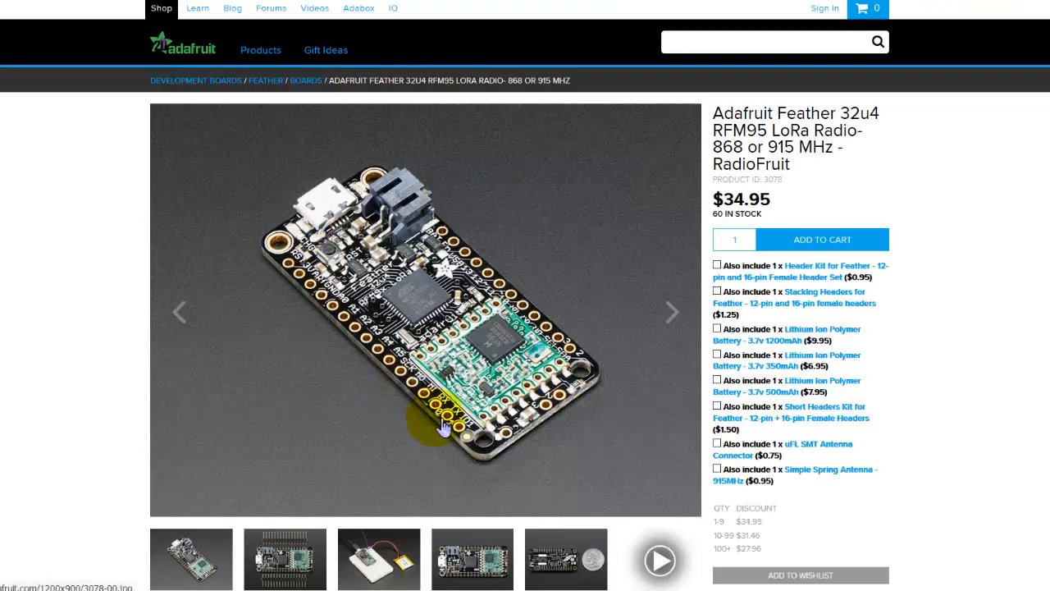
{"action": "mouse_move", "coordinate": [410, 299]}
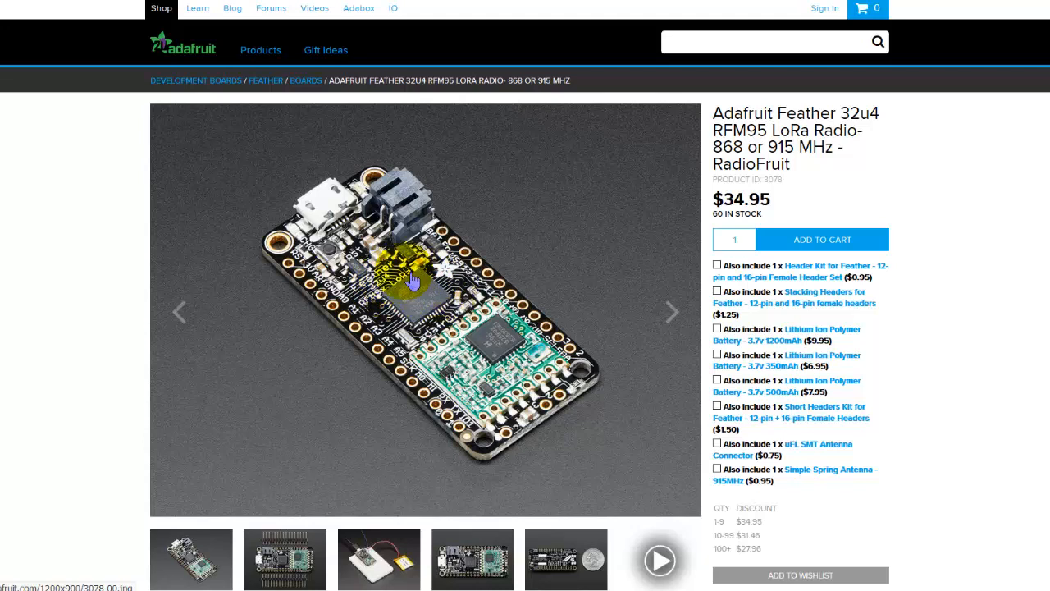
{"action": "mouse_move", "coordinate": [508, 386]}
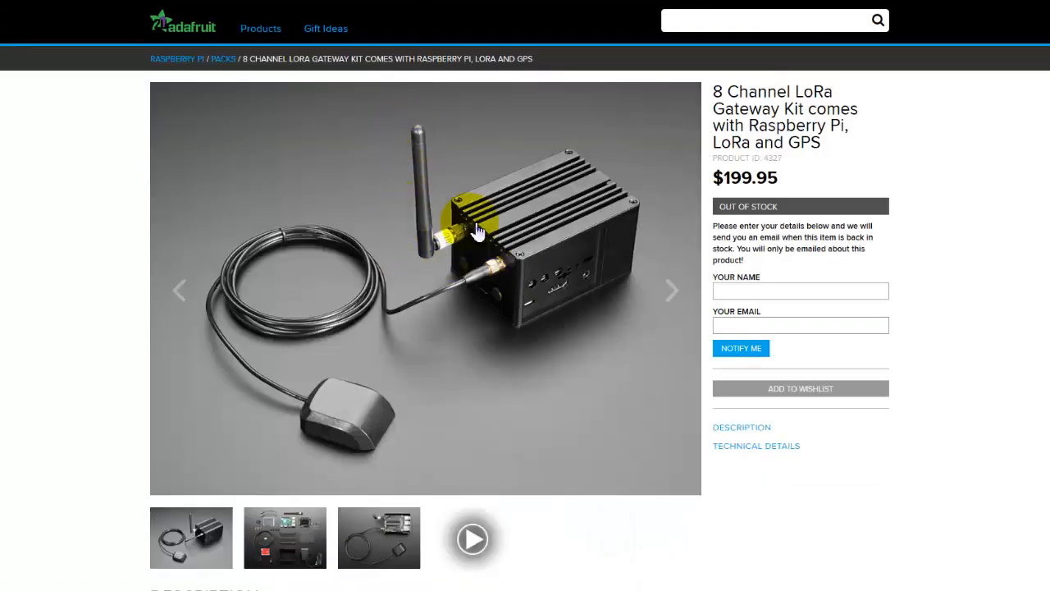
{"action": "mouse_move", "coordinate": [565, 314]}
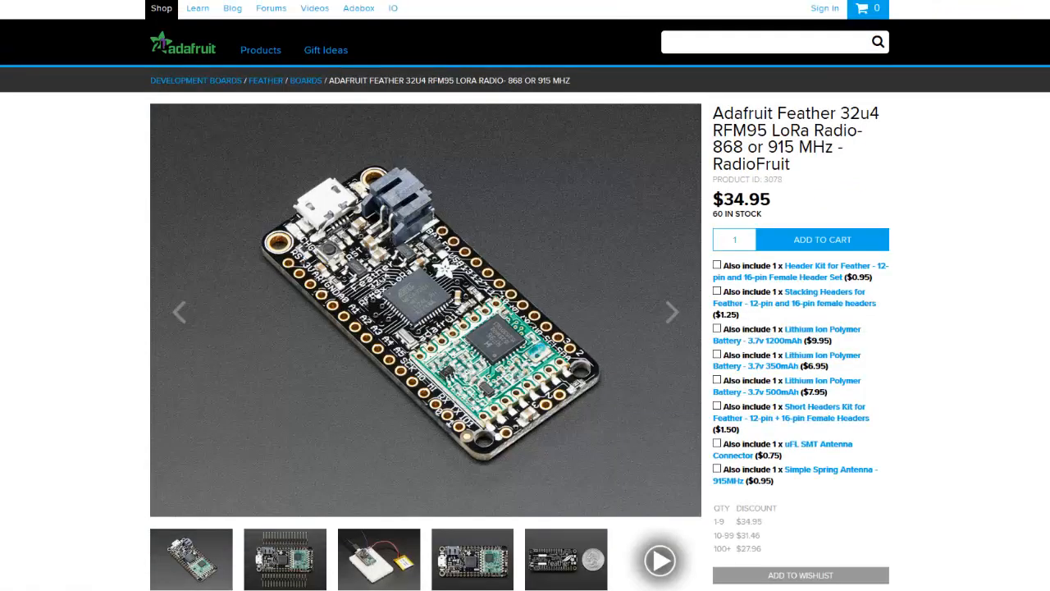
{"action": "mouse_move", "coordinate": [302, 209]}
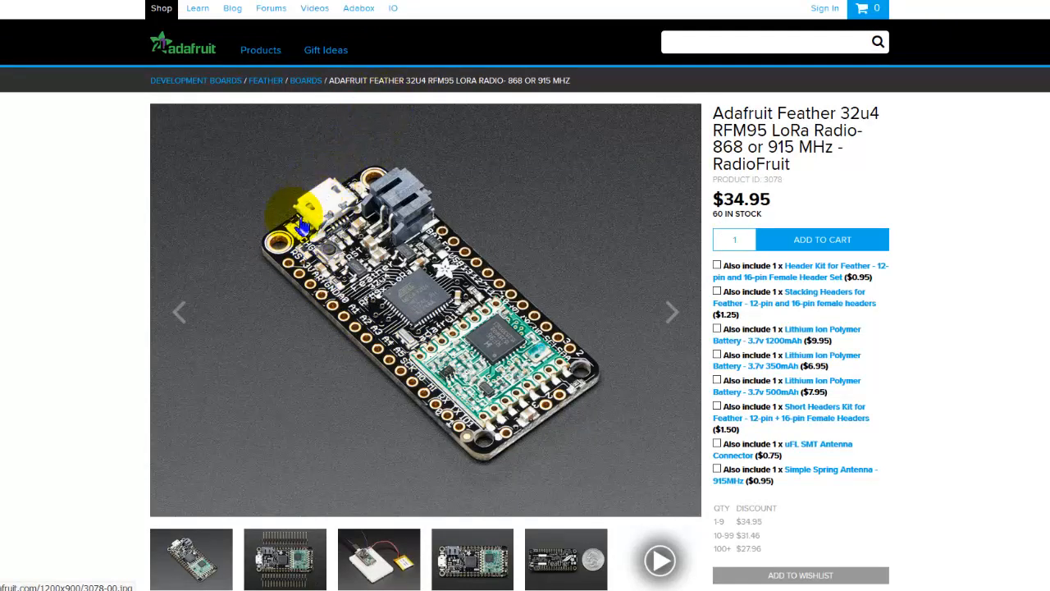
{"action": "mouse_move", "coordinate": [433, 123]}
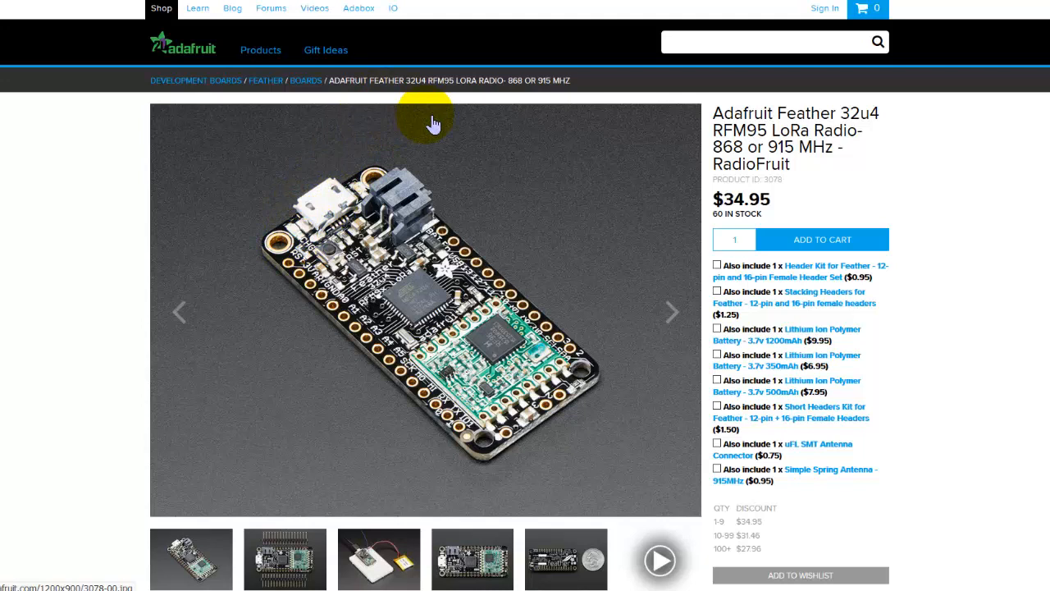
{"action": "mouse_move", "coordinate": [490, 207]}
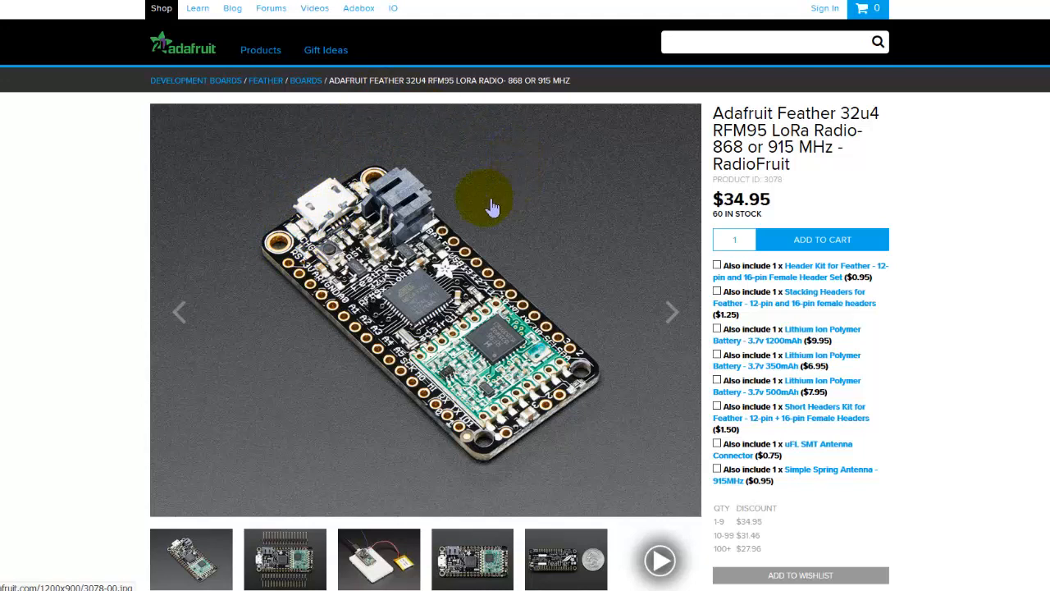
{"action": "mouse_move", "coordinate": [512, 207]}
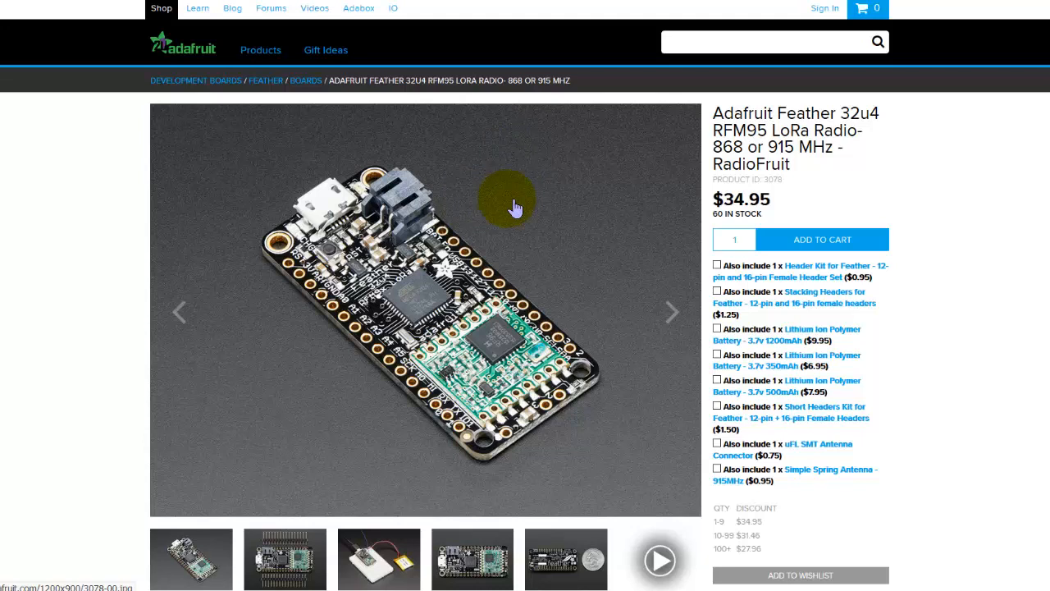
{"action": "mouse_move", "coordinate": [763, 215]}
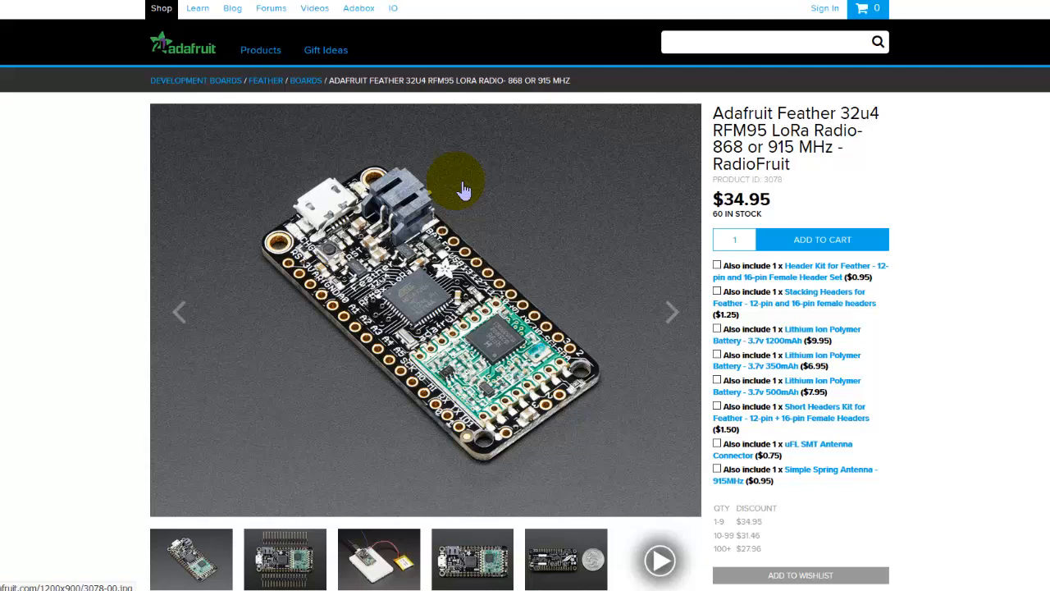
{"action": "mouse_move", "coordinate": [328, 193]}
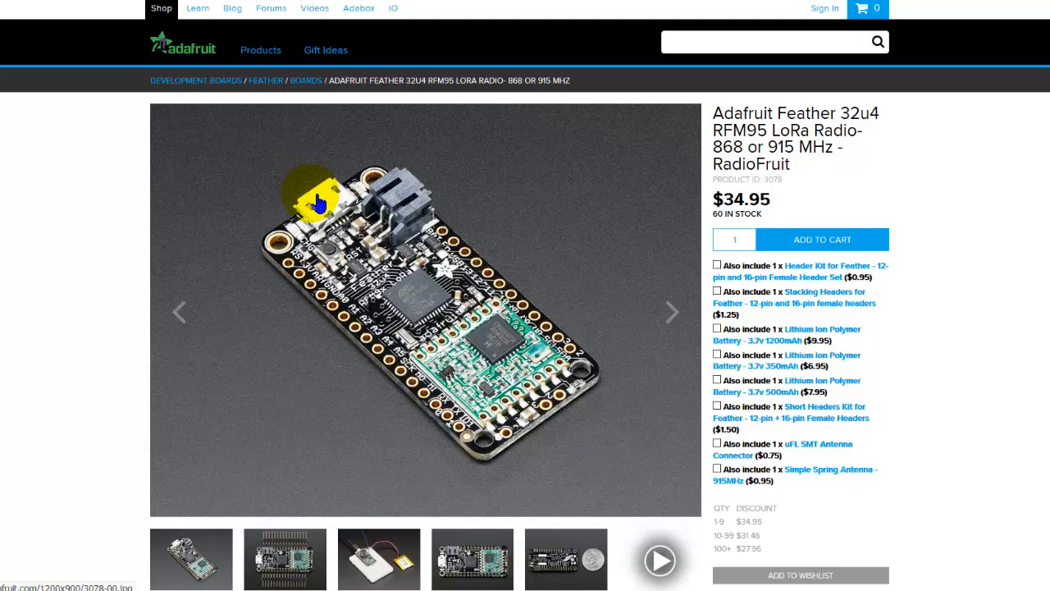
{"action": "mouse_move", "coordinate": [532, 334]}
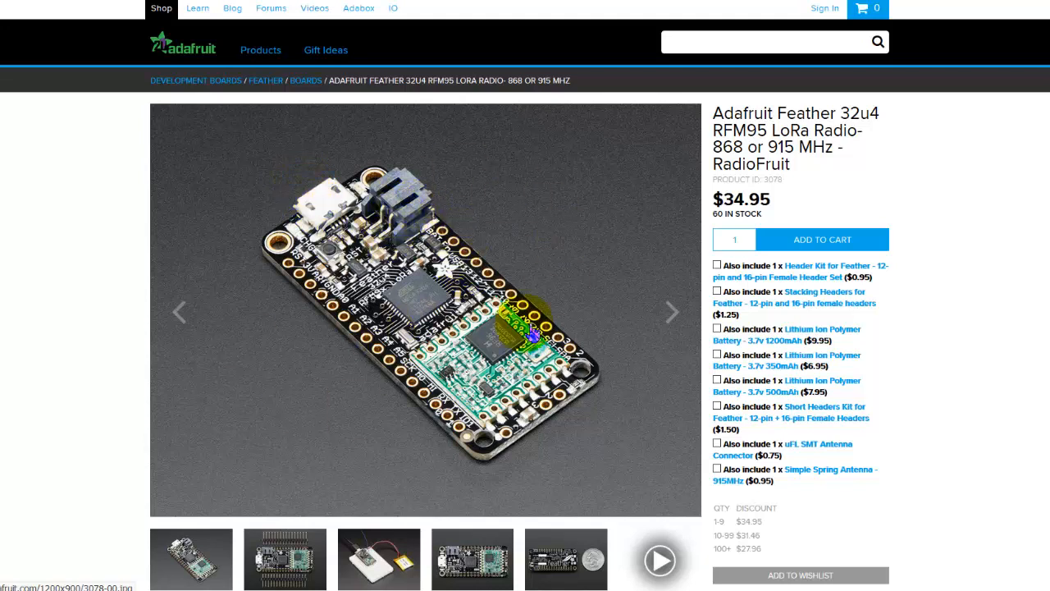
{"action": "mouse_move", "coordinate": [513, 259]}
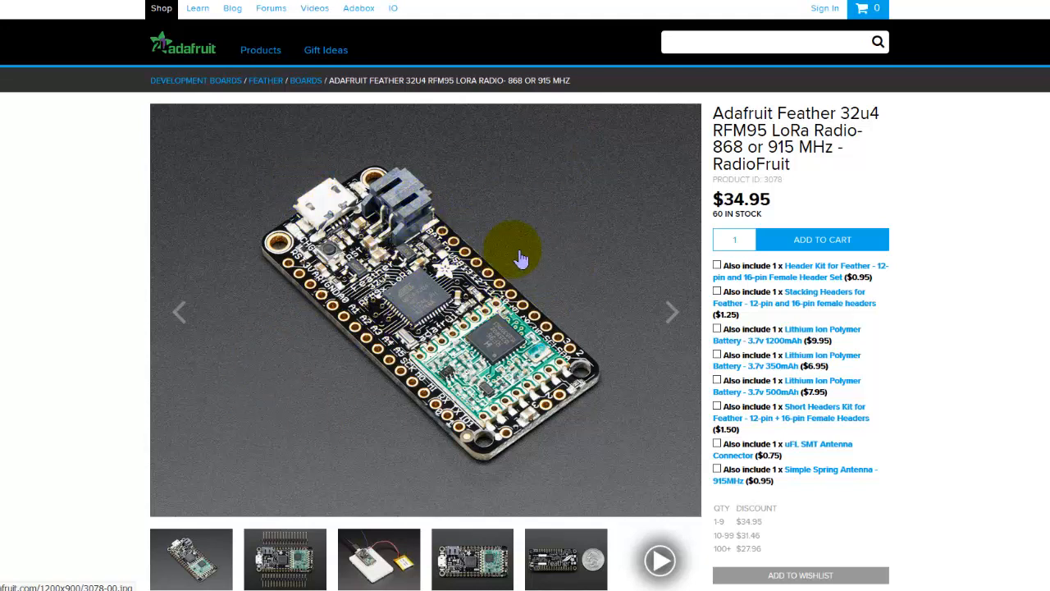
{"action": "mouse_move", "coordinate": [523, 223]}
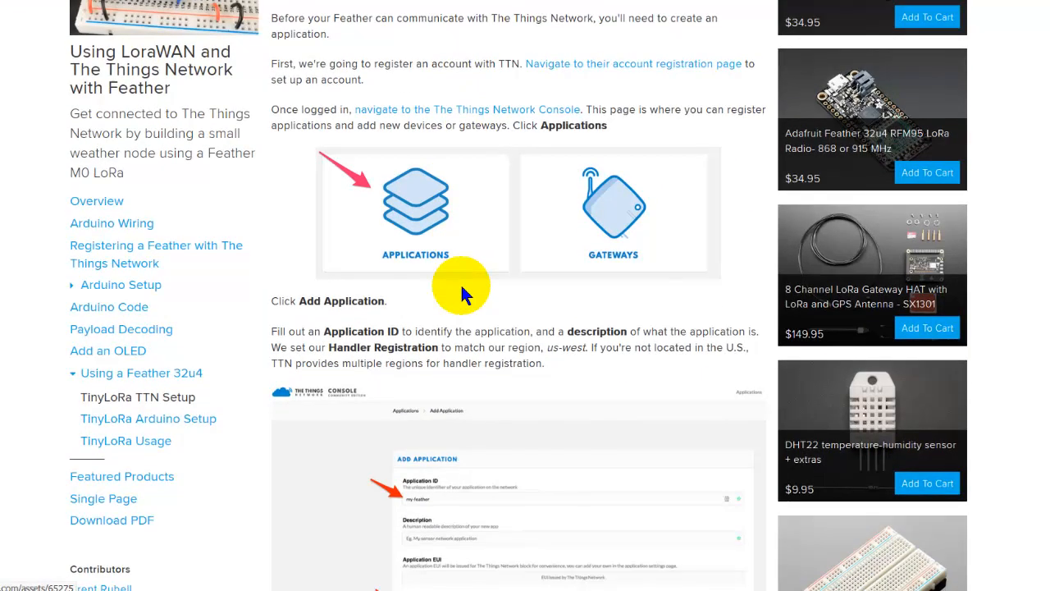
- Scroll down through the TinyLoRa TTN Setup instructions of the Feather LoRaWAN guide
{"action": "scroll", "scroll_direction": "down", "scroll_amount": 3}
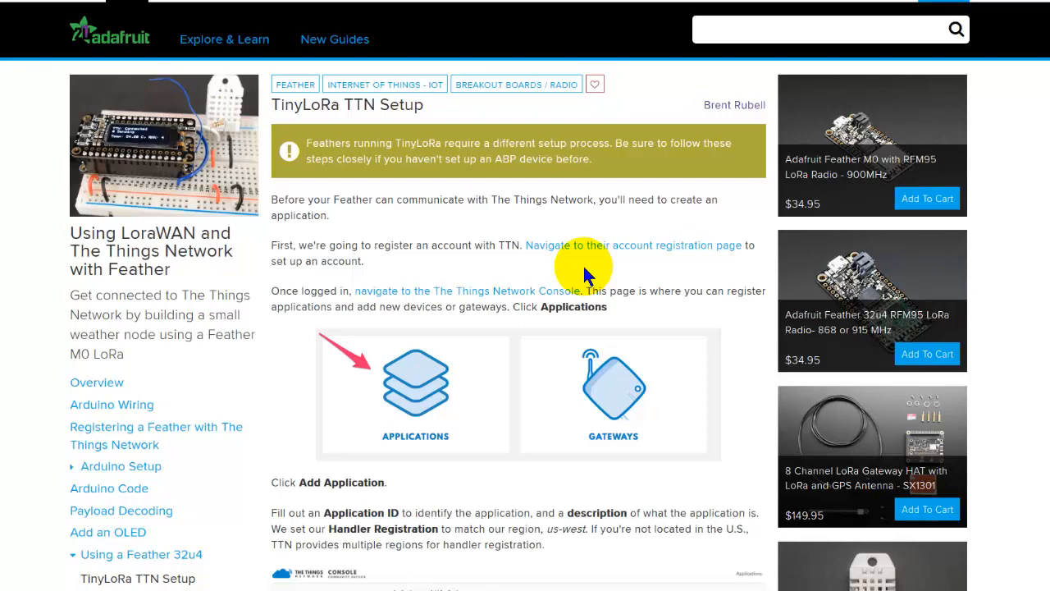
{"action": "scroll", "scroll_direction": "down", "scroll_amount": 3}
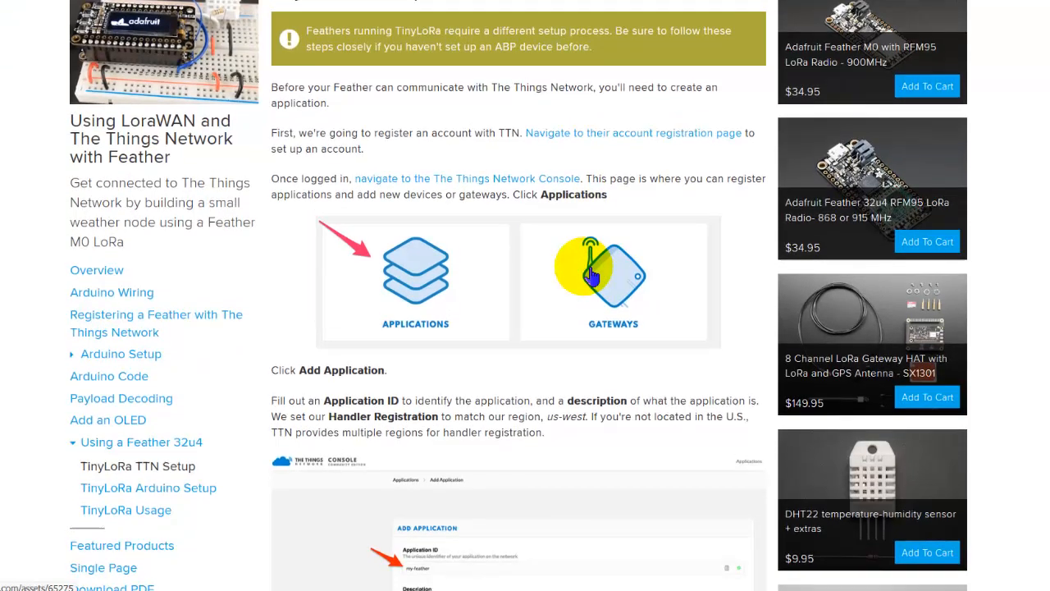
{"action": "scroll", "scroll_direction": "down", "scroll_amount": 3}
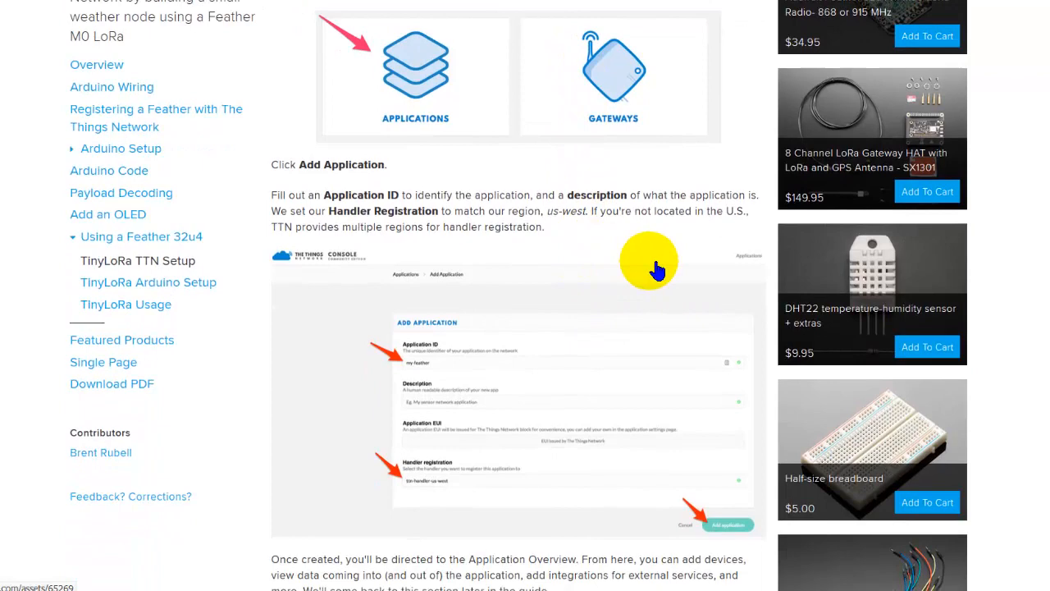
{"action": "mouse_move", "coordinate": [486, 394]}
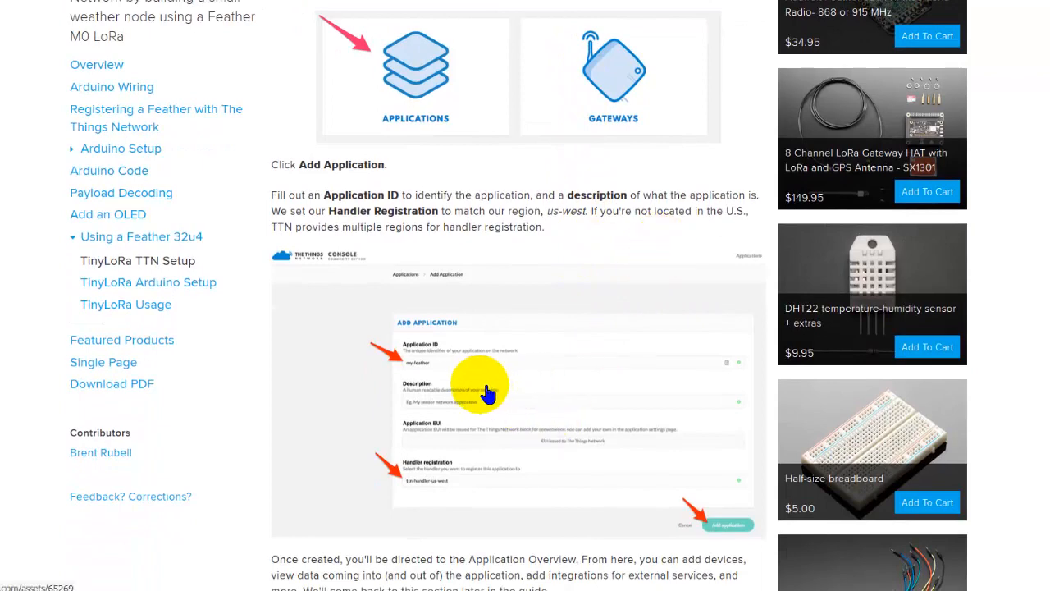
{"action": "scroll", "scroll_direction": "down", "scroll_amount": 3}
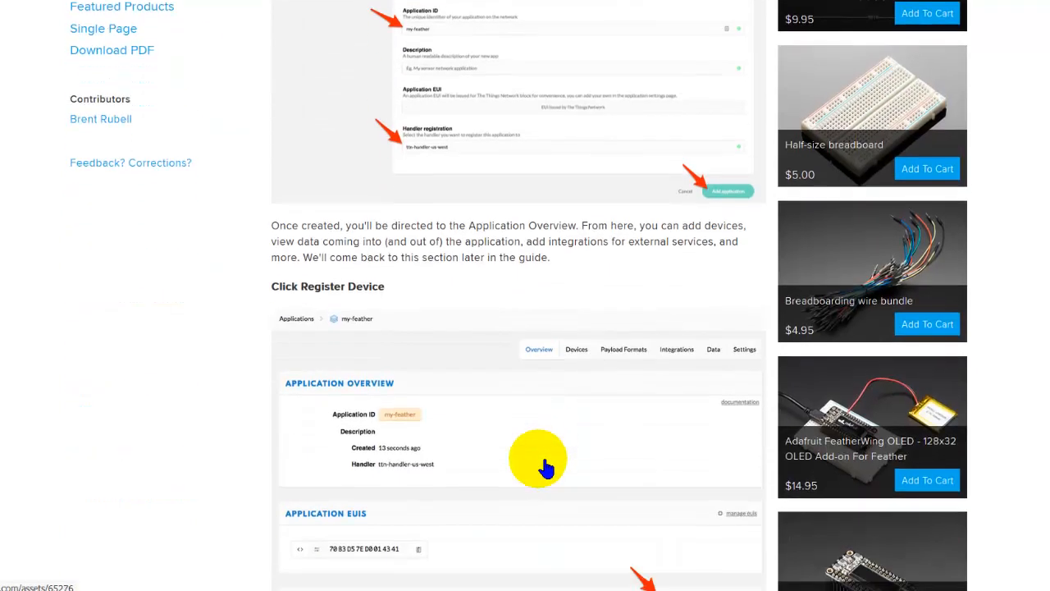
{"action": "scroll", "scroll_direction": "down", "scroll_amount": 3}
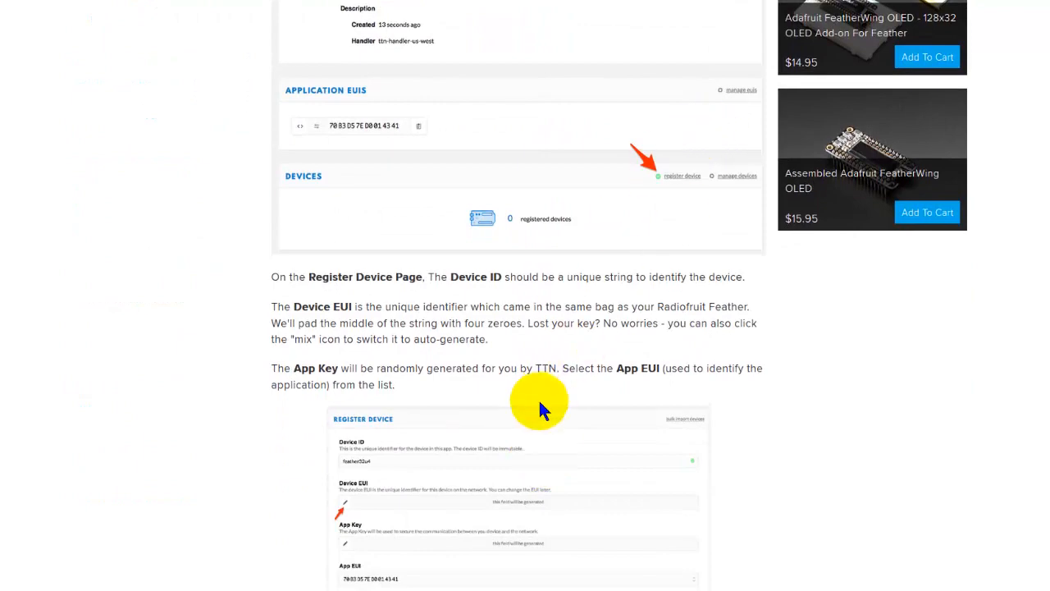
{"action": "scroll", "scroll_direction": "down", "scroll_amount": 3}
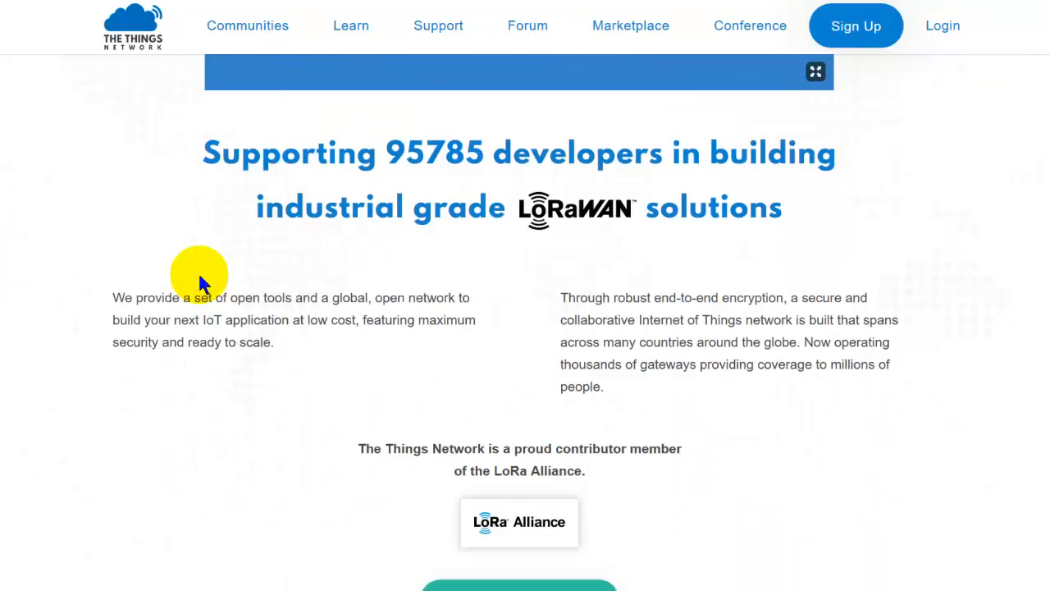
- Zoom the TTN gateway map in, then out to reveal local gateways around Edmonton
{"action": "left_click", "coordinate": [247, 25]}
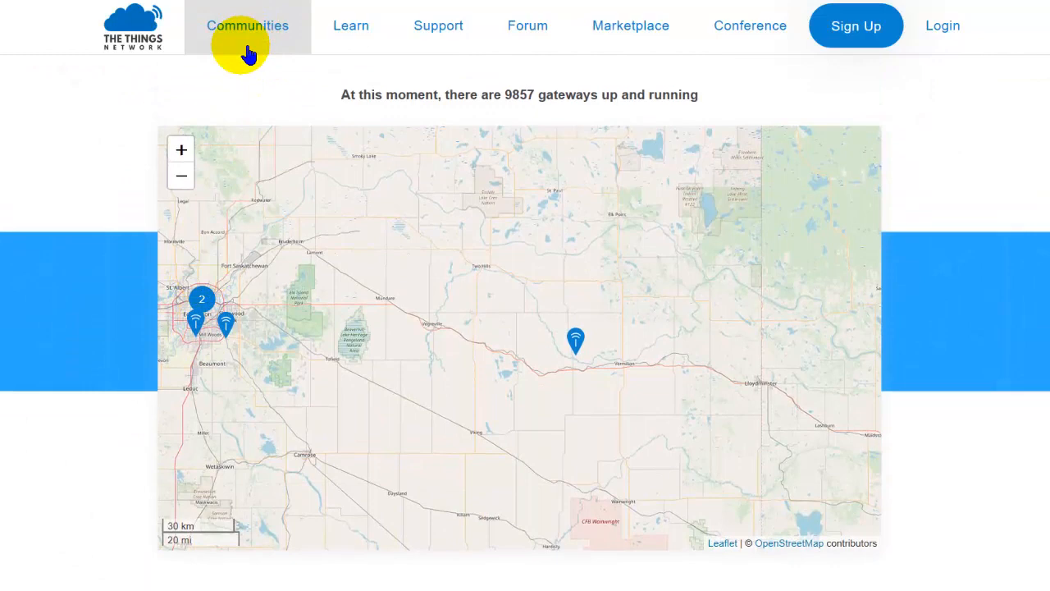
{"action": "mouse_move", "coordinate": [987, 203]}
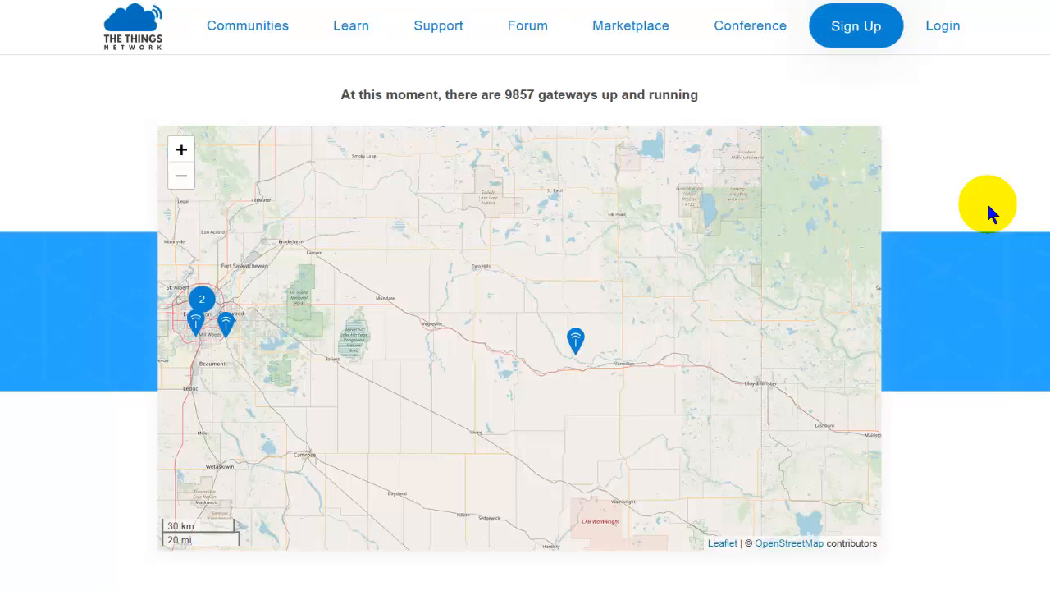
{"action": "mouse_move", "coordinate": [983, 211]}
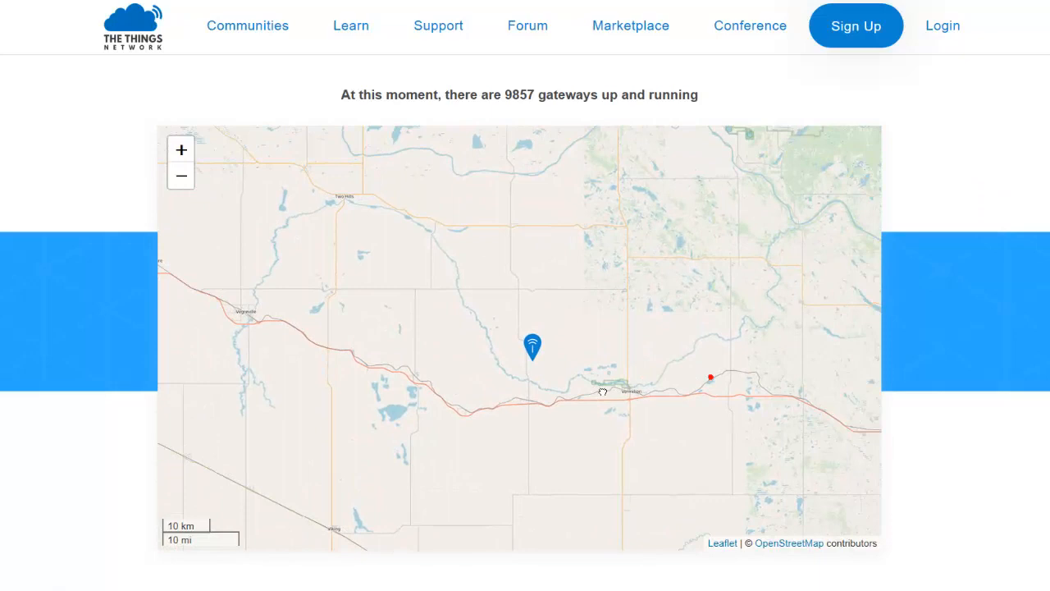
{"action": "left_click", "coordinate": [181, 149]}
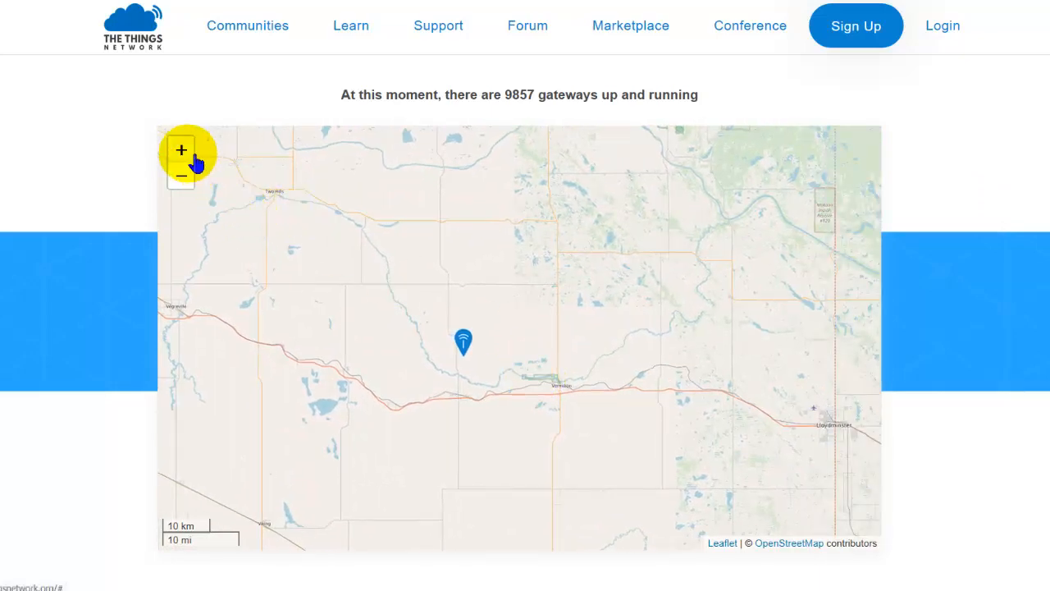
{"action": "left_click", "coordinate": [181, 150]}
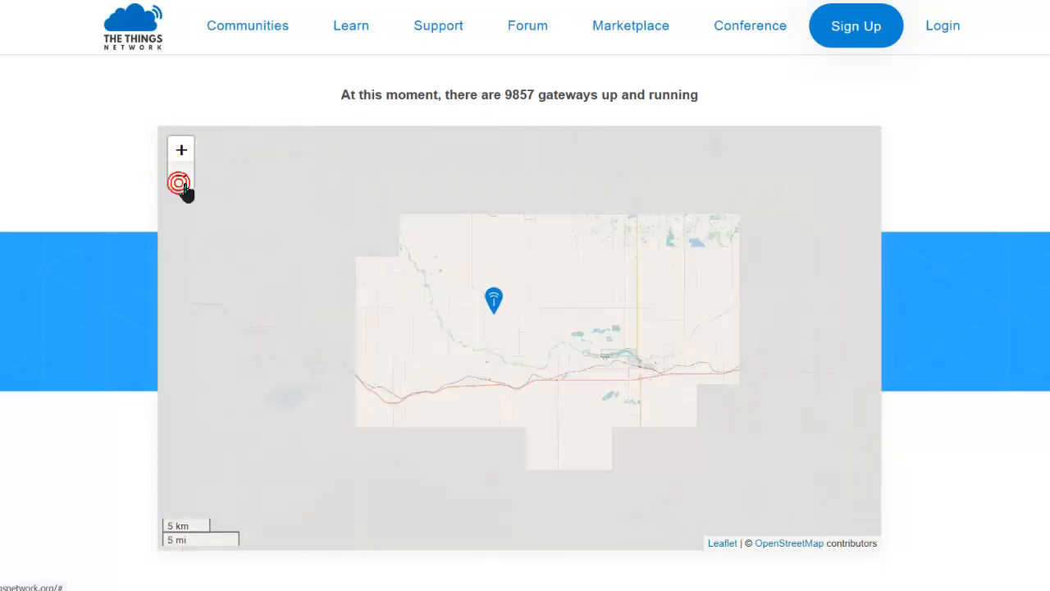
{"action": "left_click", "coordinate": [180, 175]}
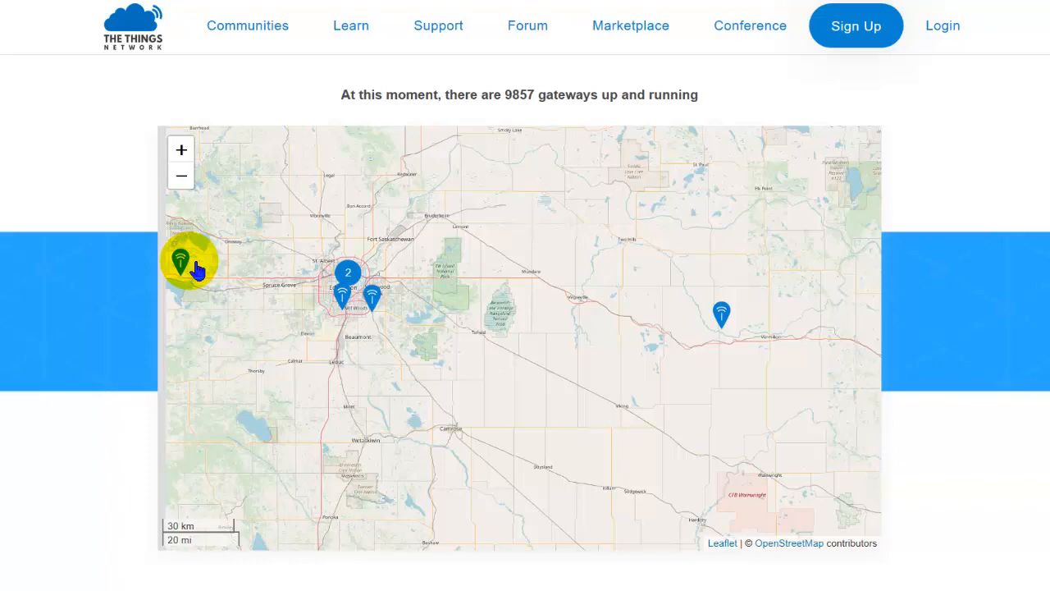
{"action": "mouse_move", "coordinate": [745, 450]}
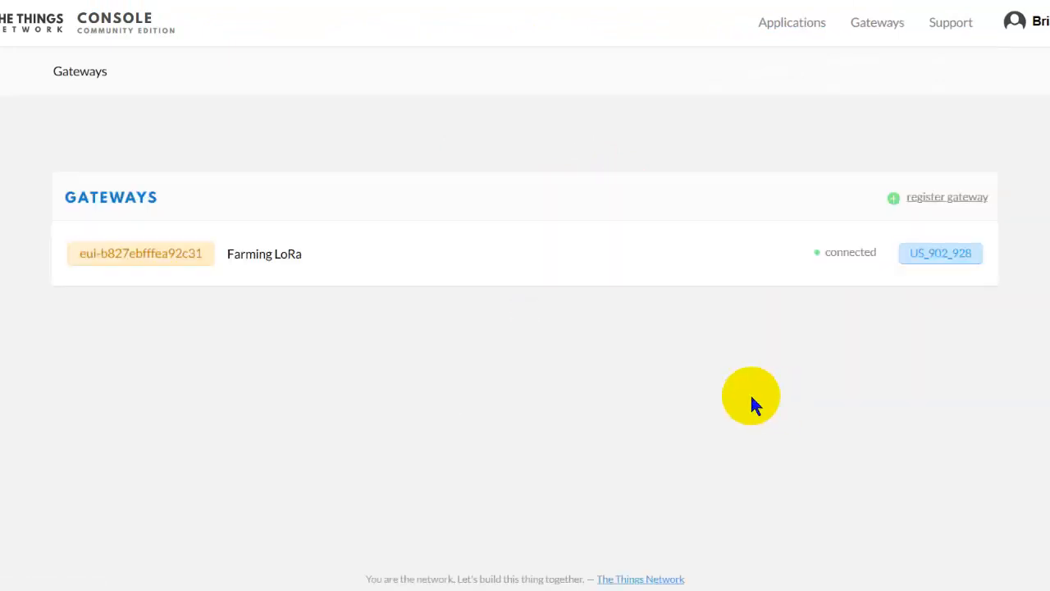
- Open the Farming LoRa gateway and scroll through its Overview and Information details
{"action": "left_click", "coordinate": [140, 253]}
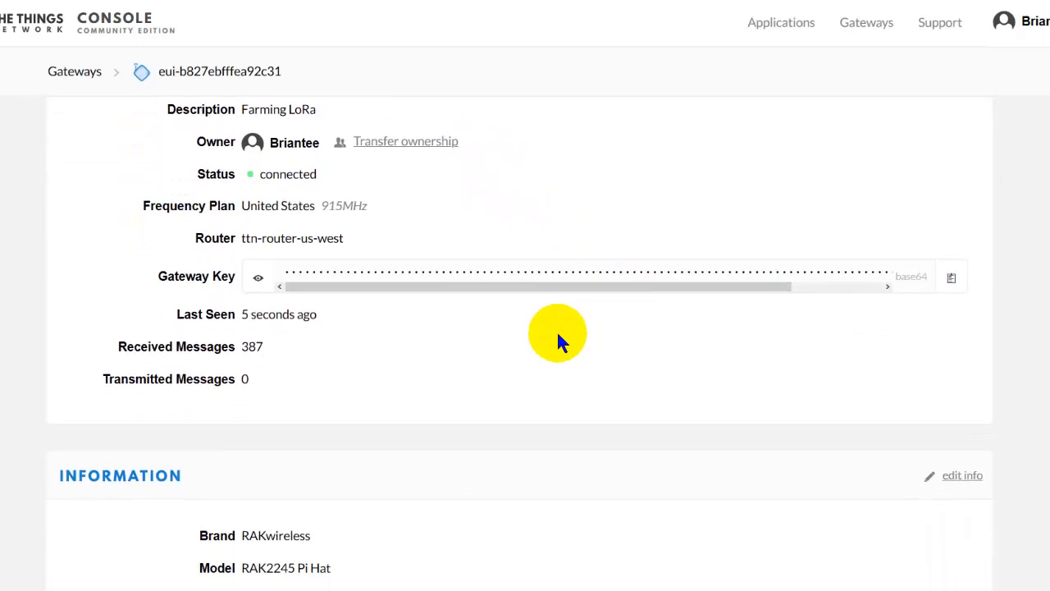
{"action": "scroll", "scroll_direction": "down", "scroll_amount": 3}
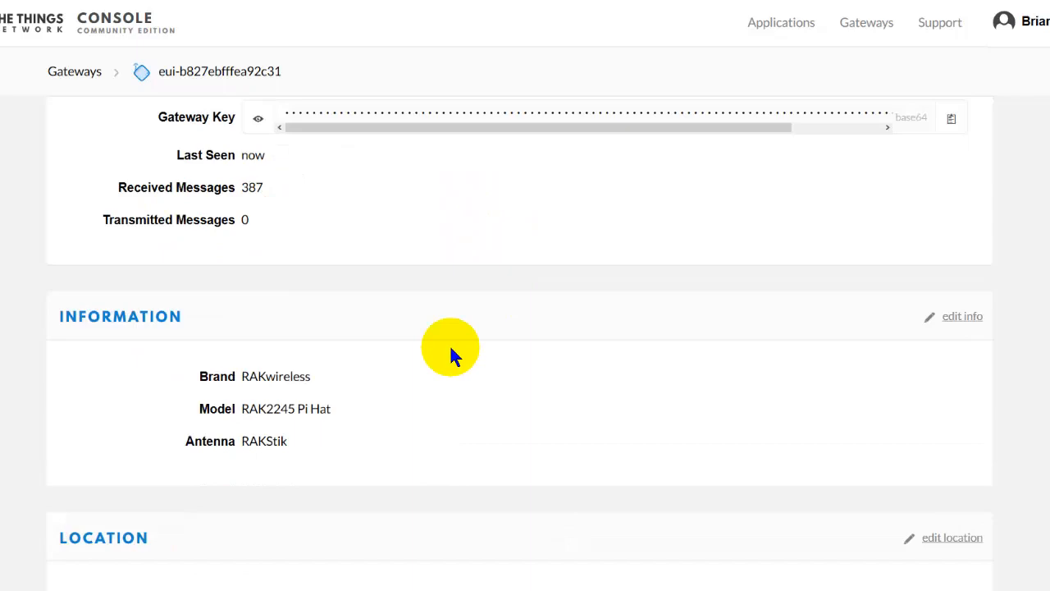
{"action": "scroll", "scroll_direction": "down", "scroll_amount": 3}
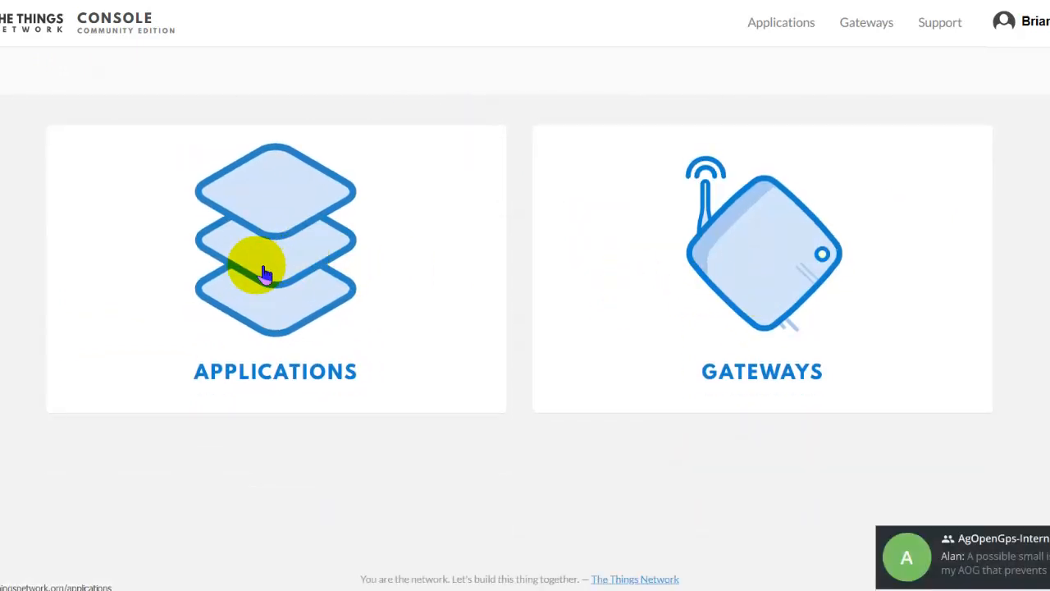
- Review the 32box application's feather32 device keys and frame counts, then go back to 32box
{"action": "left_click", "coordinate": [276, 238]}
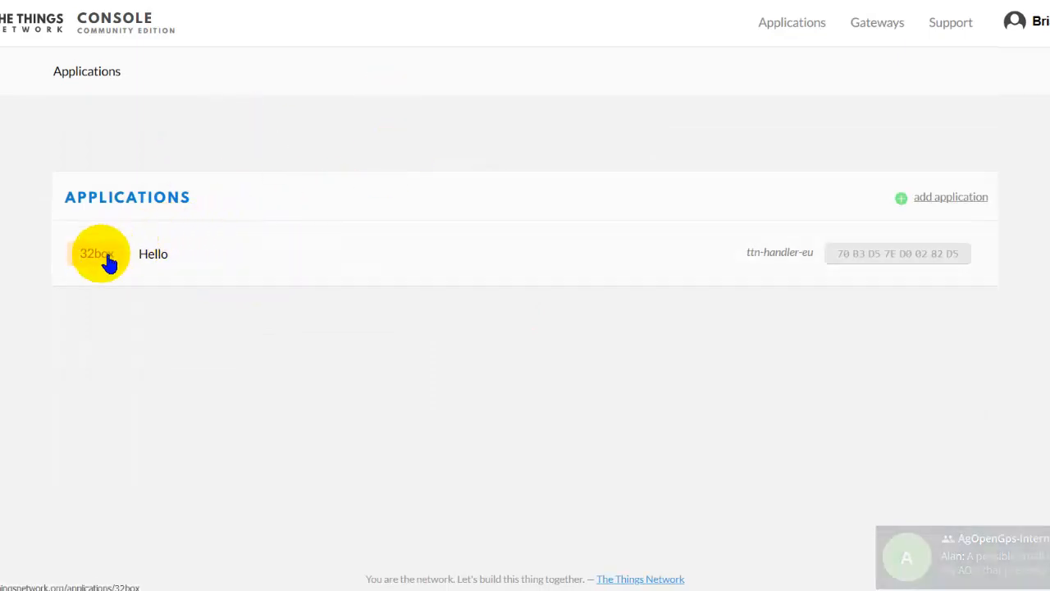
{"action": "left_click", "coordinate": [100, 253]}
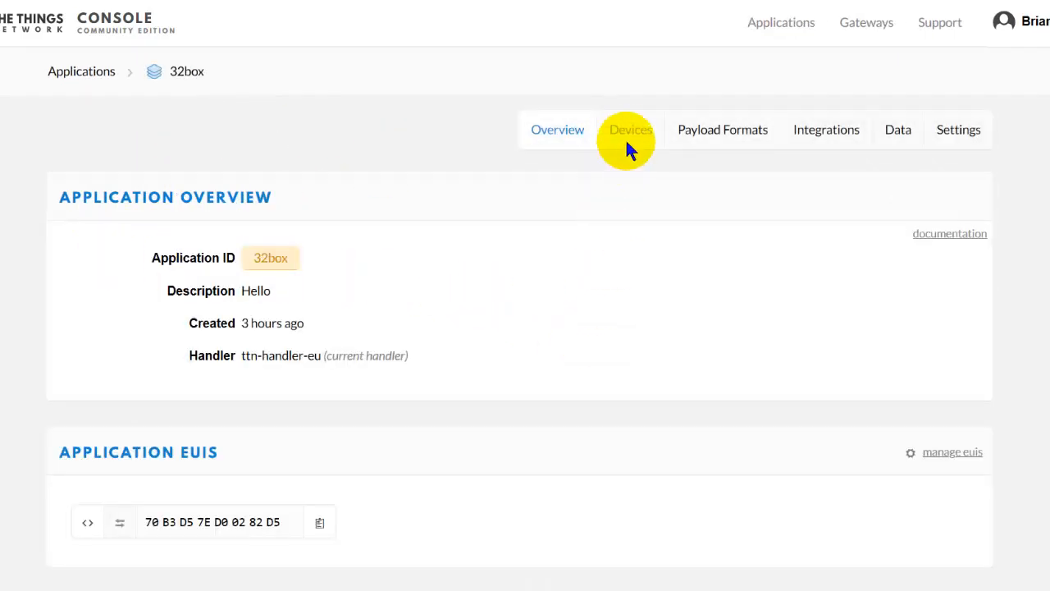
{"action": "left_click", "coordinate": [630, 130]}
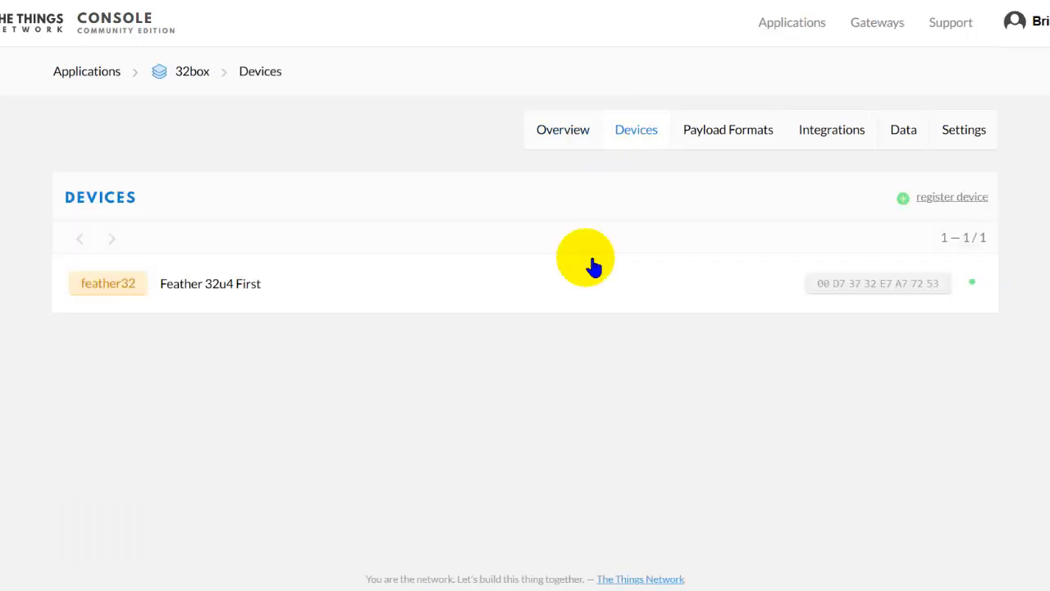
{"action": "left_click", "coordinate": [108, 283]}
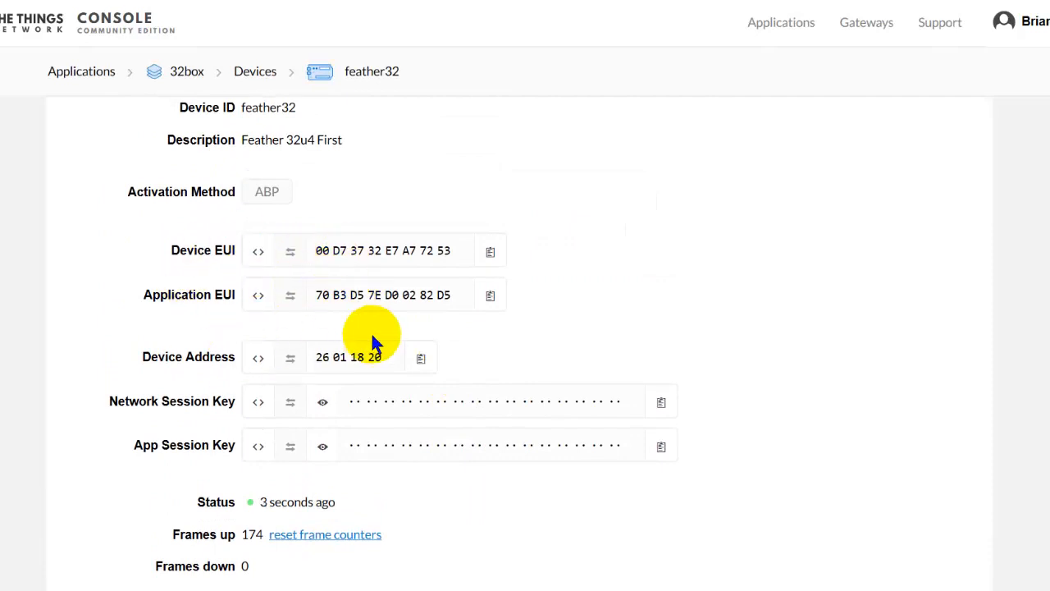
{"action": "mouse_move", "coordinate": [424, 516]}
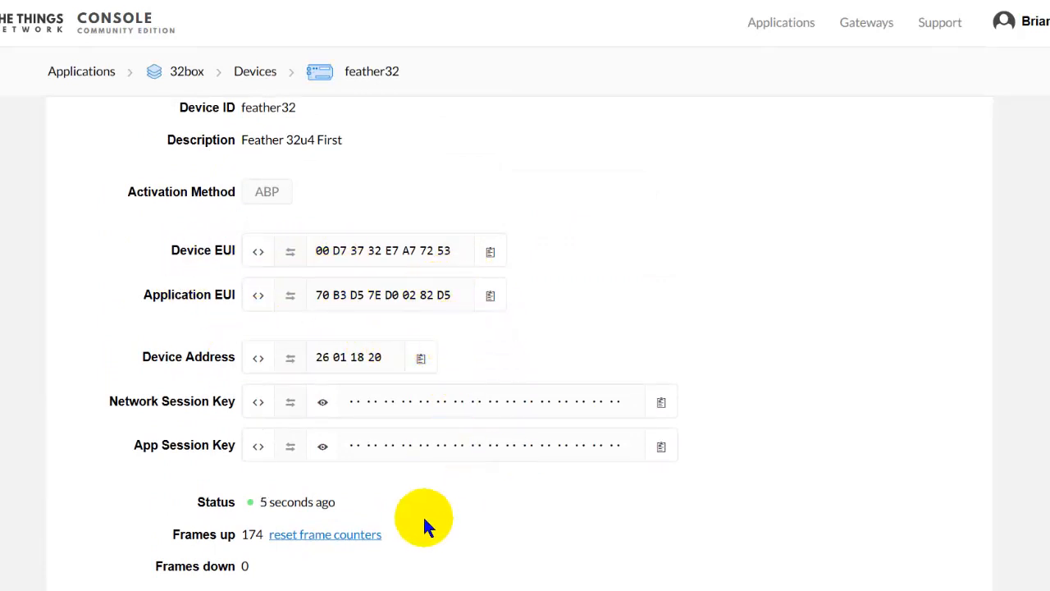
{"action": "scroll", "scroll_direction": "down", "scroll_amount": 3}
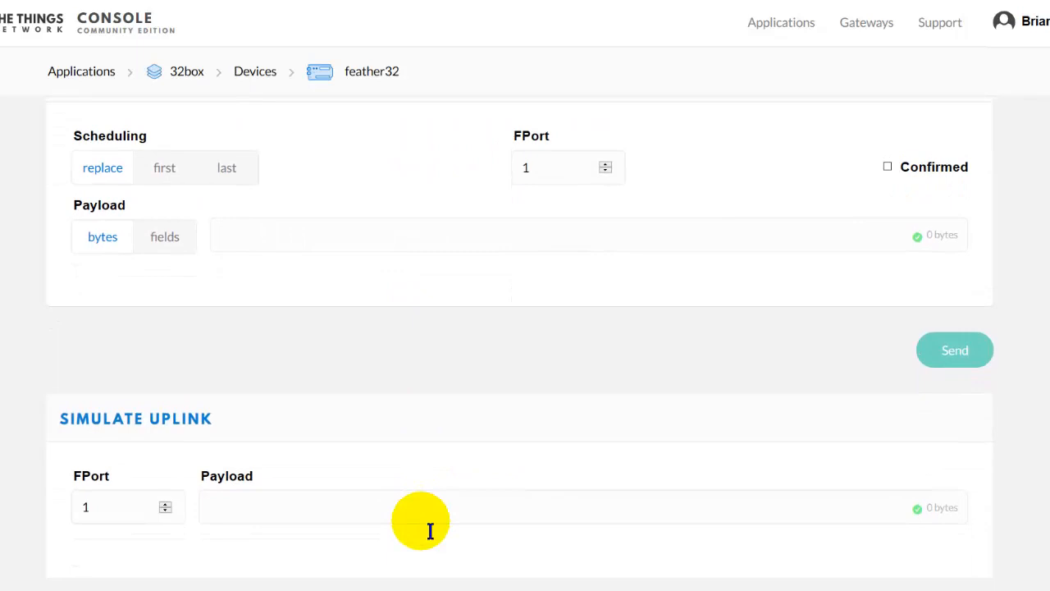
{"action": "scroll", "scroll_direction": "down", "scroll_amount": 3}
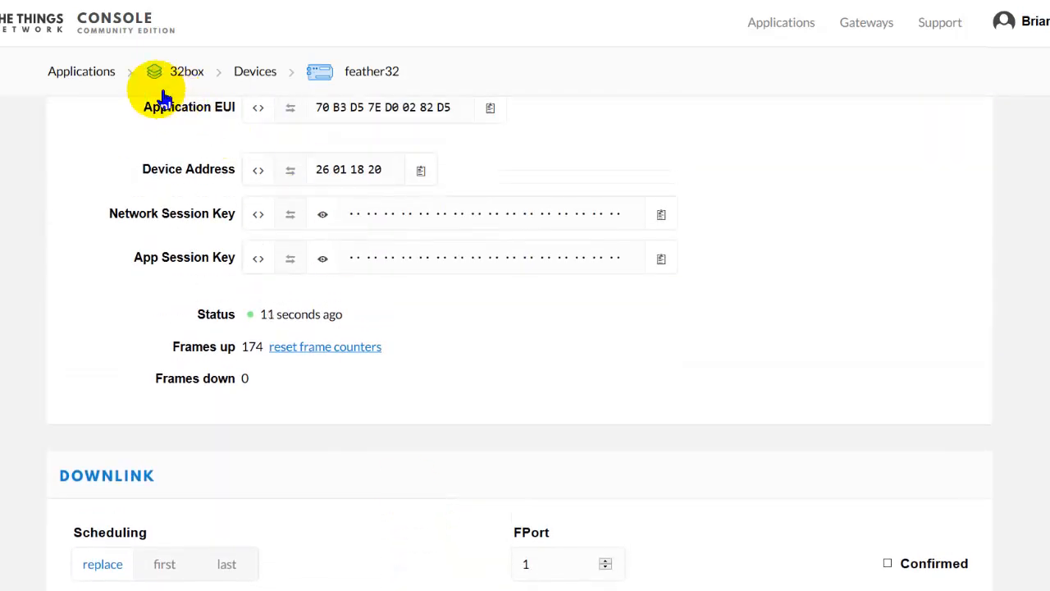
{"action": "left_click", "coordinate": [82, 71]}
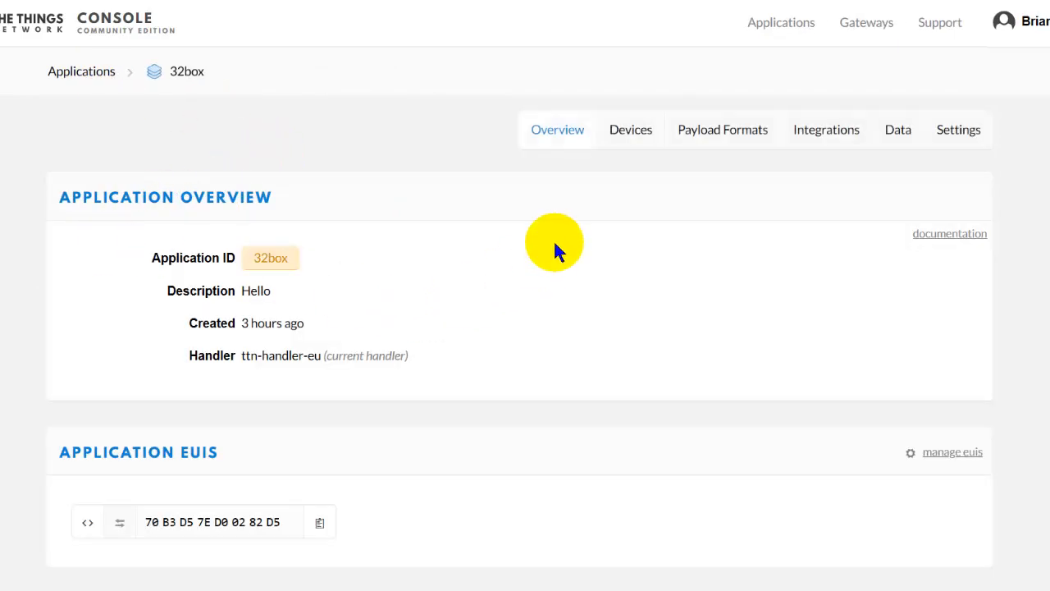
- Show the 32box Data feed listing feather32 uplinks with counters 174 and 175
{"action": "left_click", "coordinate": [898, 130]}
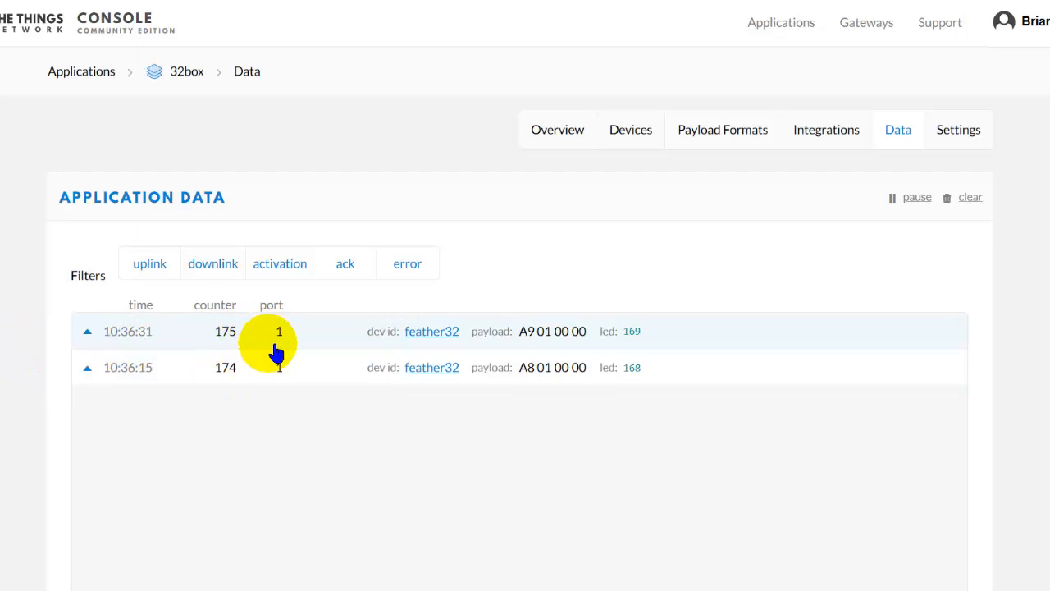
{"action": "mouse_move", "coordinate": [562, 341]}
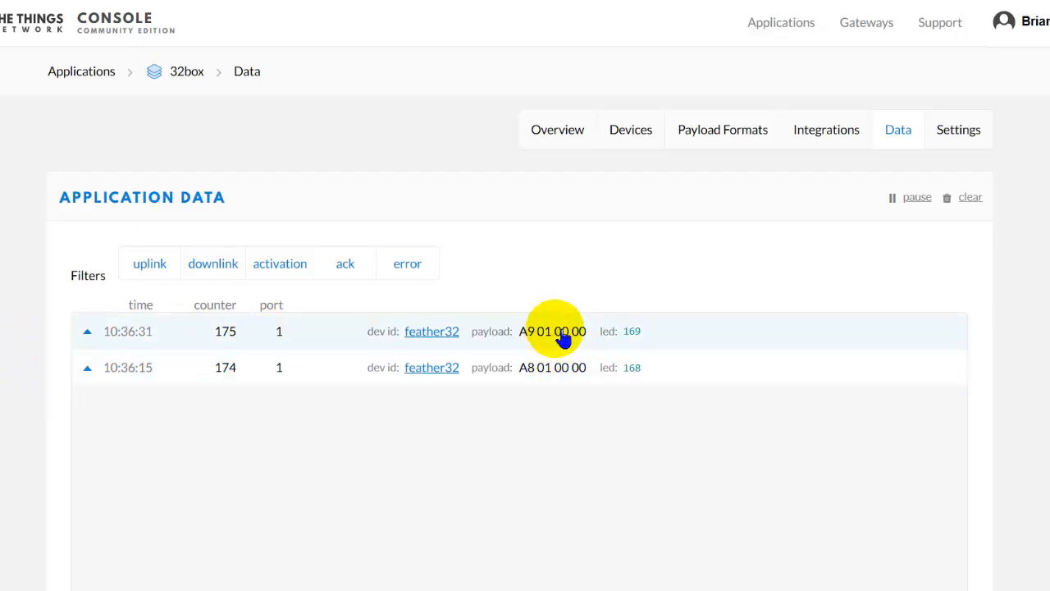
{"action": "mouse_move", "coordinate": [692, 347]}
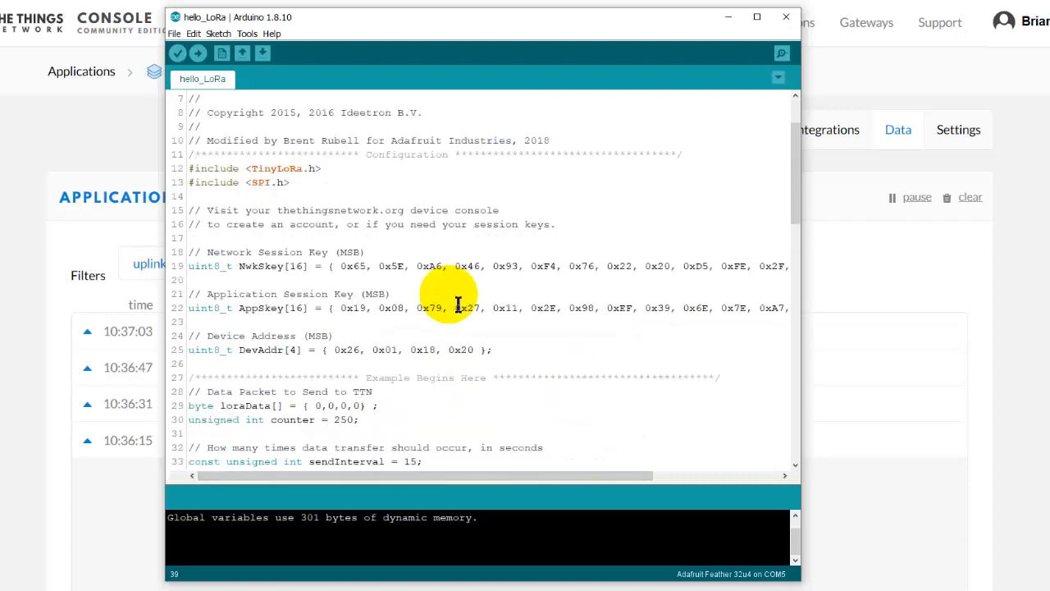
- Review the hello_LoRa sketch's session keys and send loop, then show the COM5 serial monitor
{"action": "scroll", "scroll_direction": "down", "scroll_amount": 3}
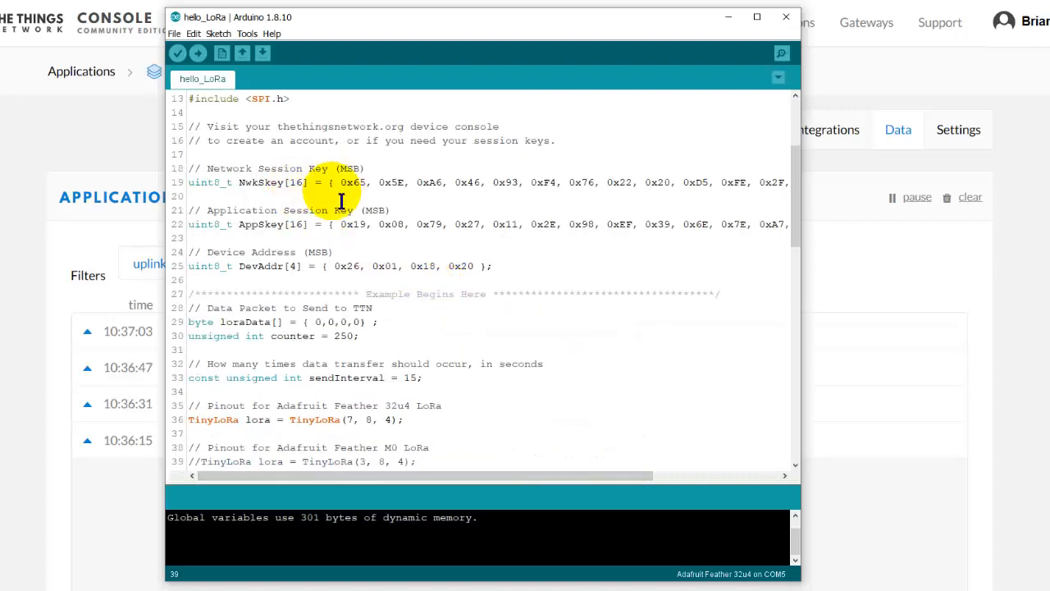
{"action": "mouse_move", "coordinate": [423, 246]}
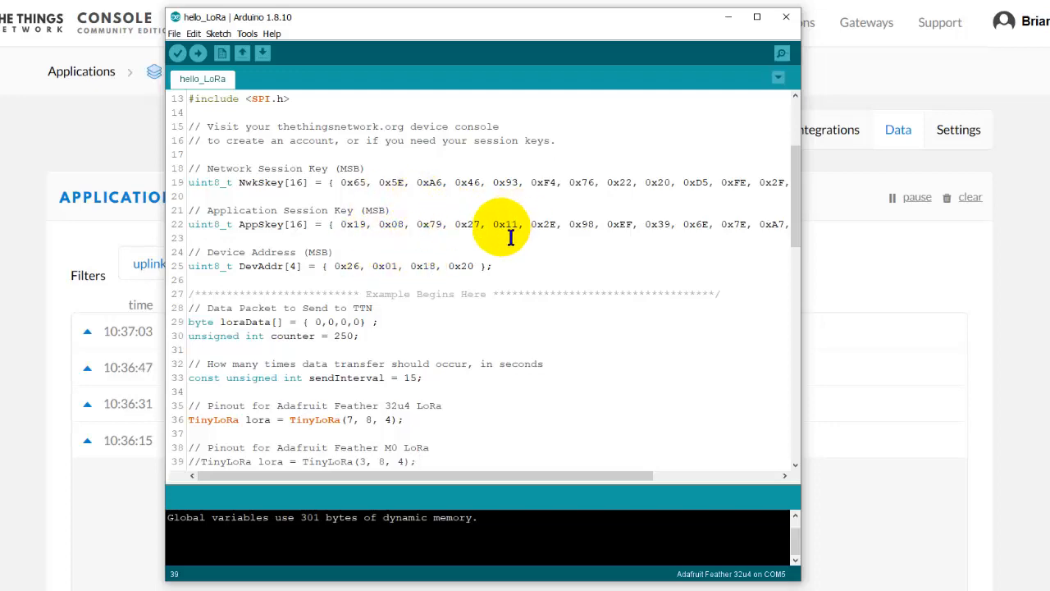
{"action": "scroll", "scroll_direction": "down", "scroll_amount": 3}
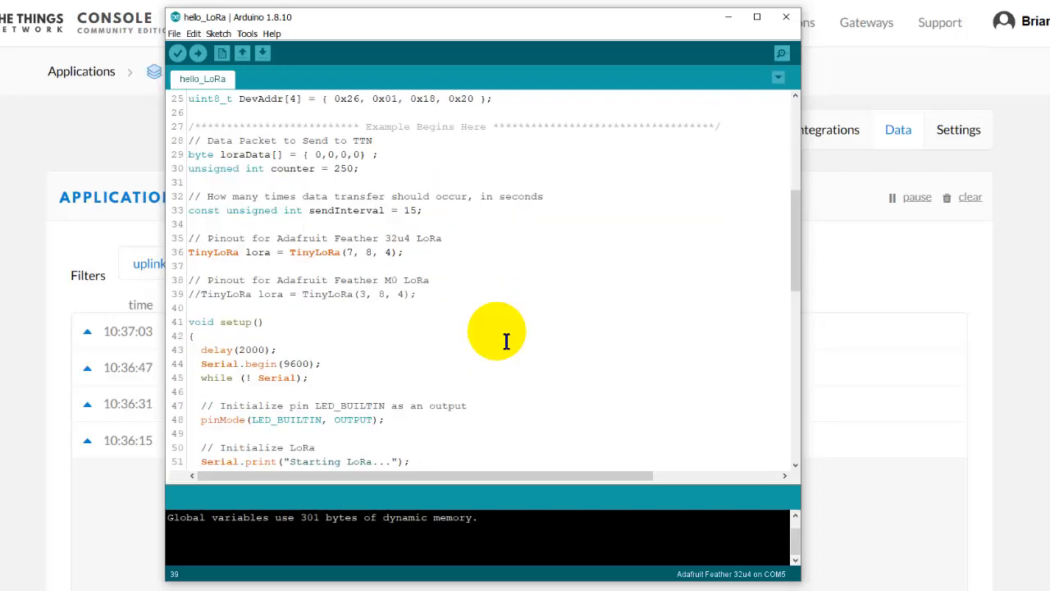
{"action": "scroll", "scroll_direction": "down", "scroll_amount": 3}
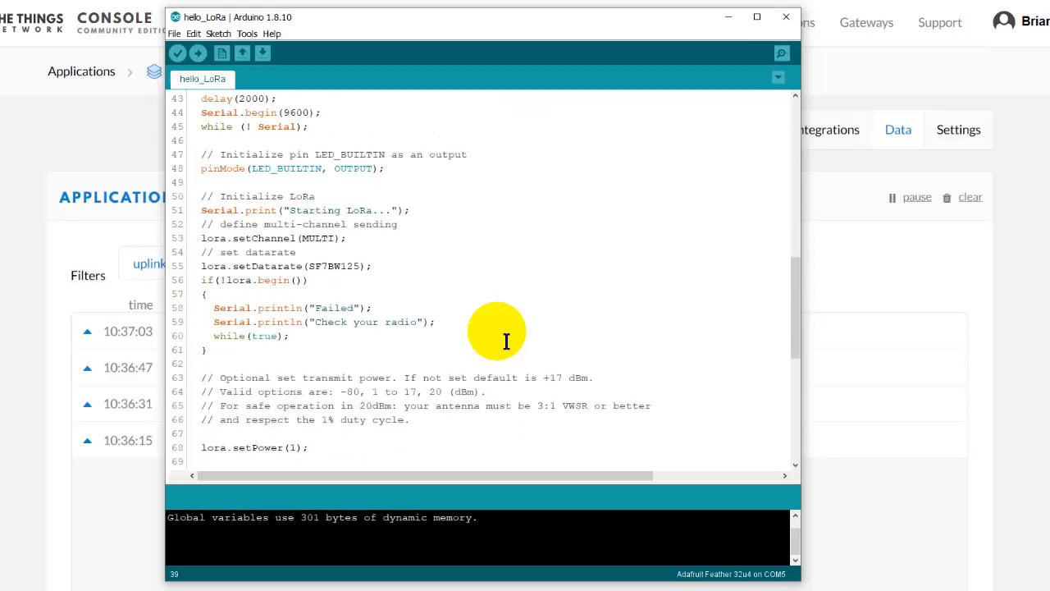
{"action": "scroll", "scroll_direction": "down", "scroll_amount": 3}
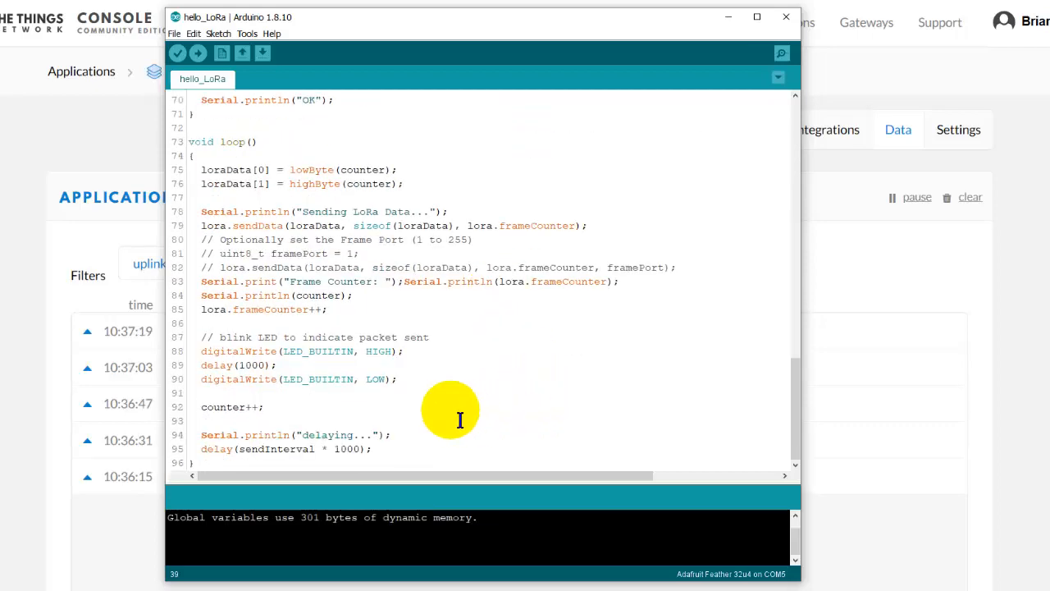
{"action": "mouse_move", "coordinate": [448, 392]}
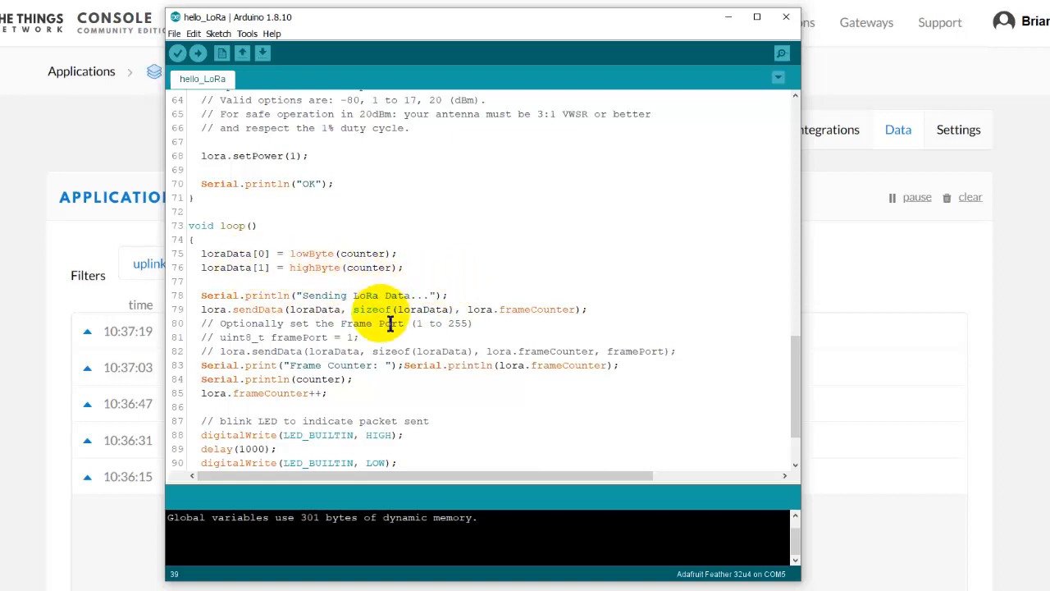
{"action": "scroll", "scroll_direction": "down", "scroll_amount": 3}
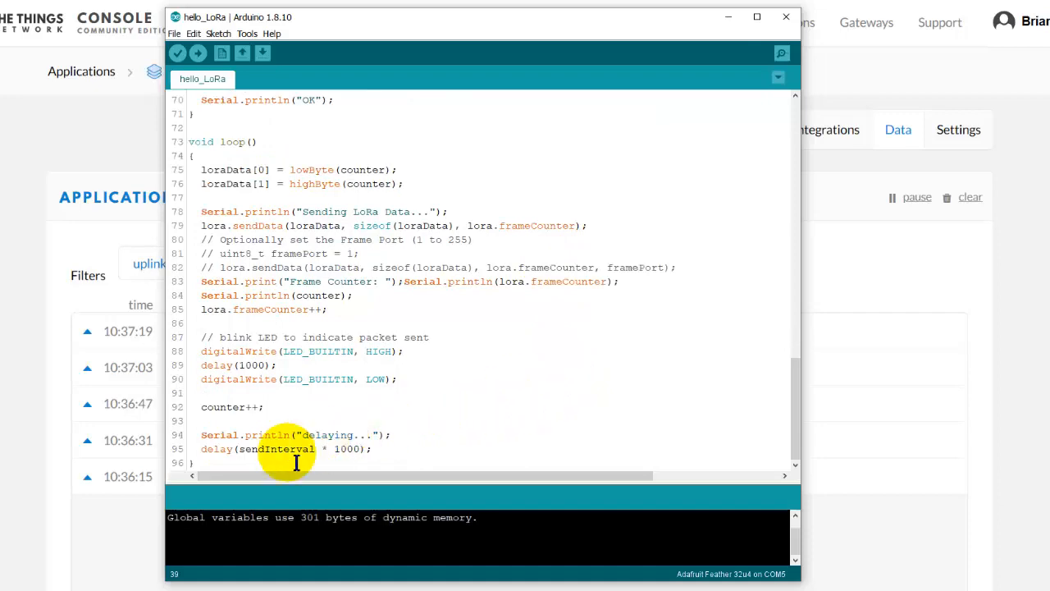
{"action": "mouse_move", "coordinate": [653, 250]}
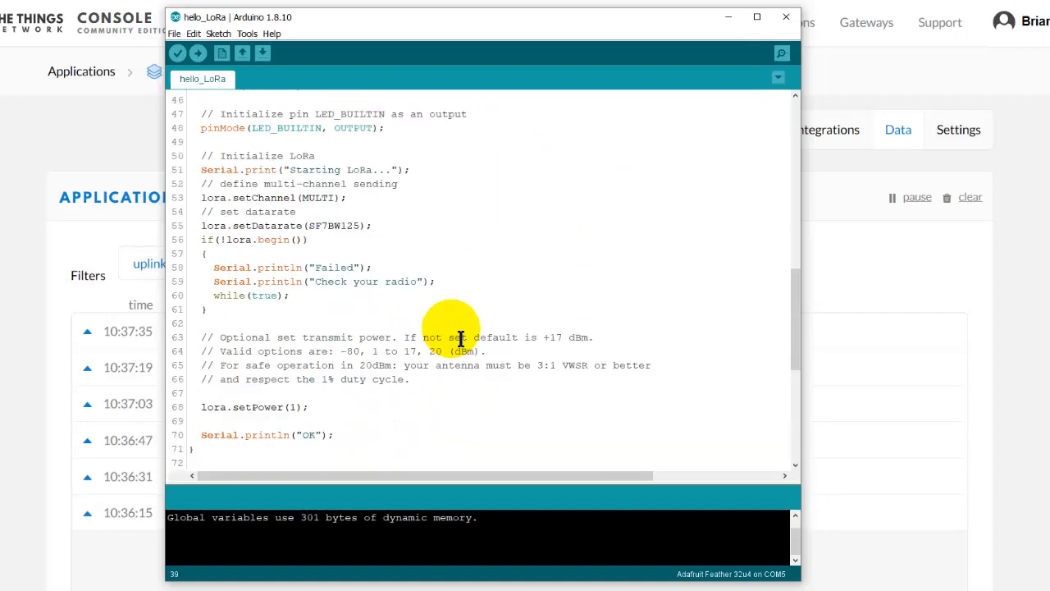
{"action": "left_click", "coordinate": [780, 53]}
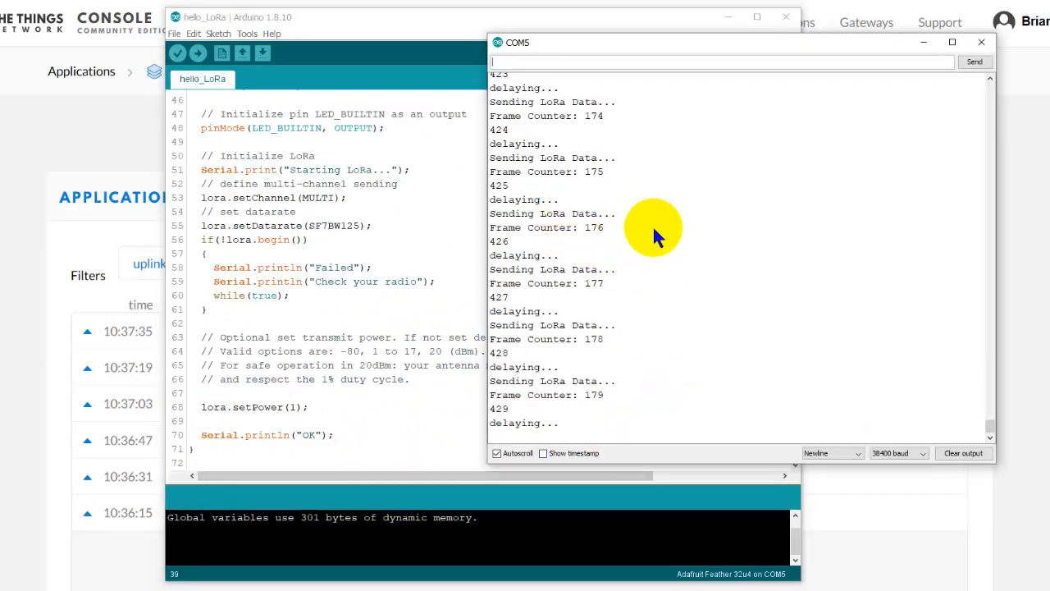
{"action": "mouse_move", "coordinate": [649, 295]}
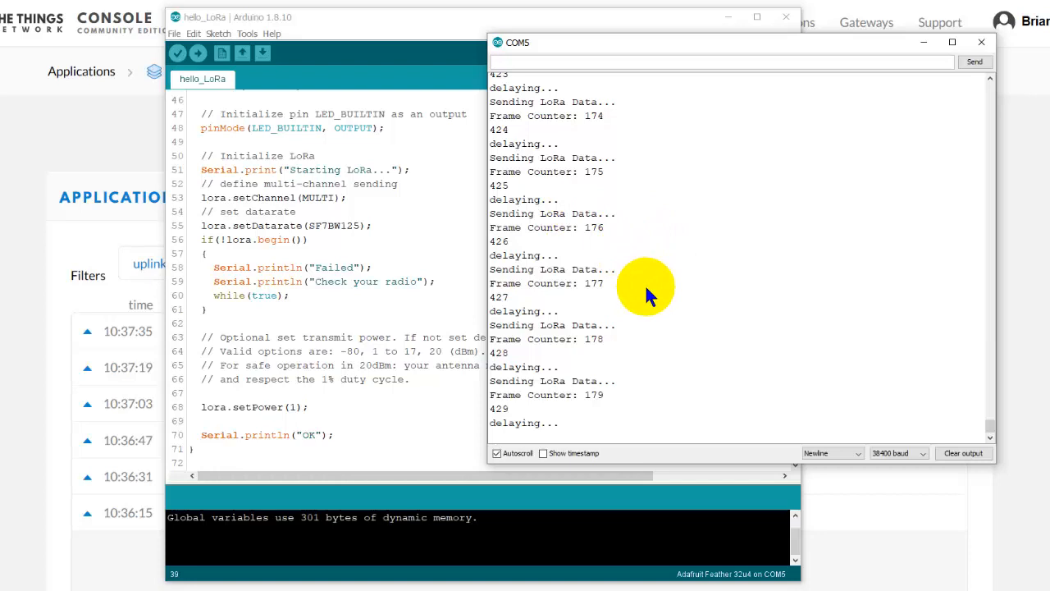
{"action": "mouse_move", "coordinate": [620, 380]}
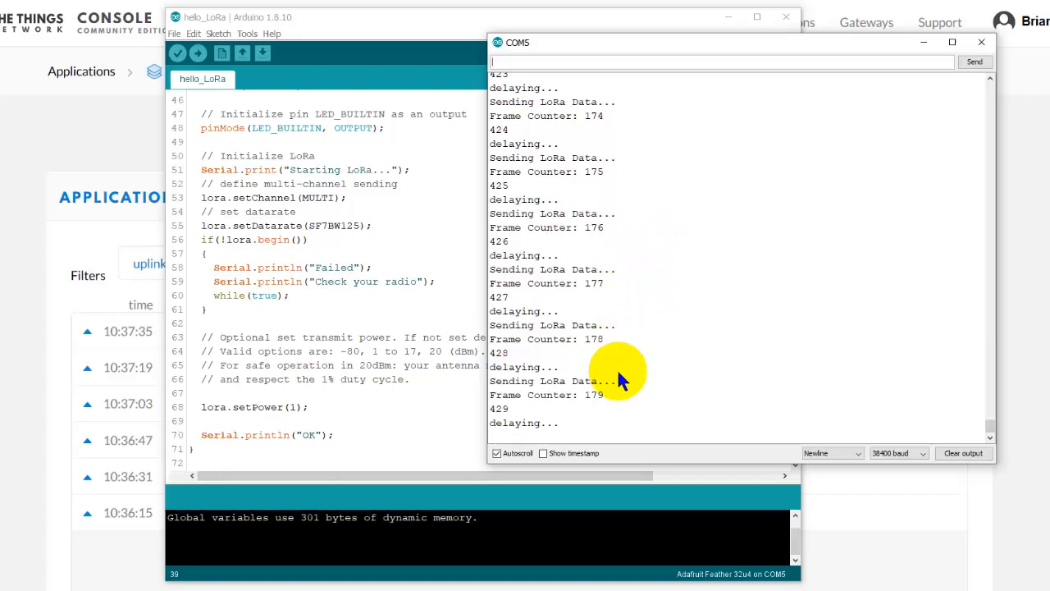
{"action": "mouse_move", "coordinate": [616, 414]}
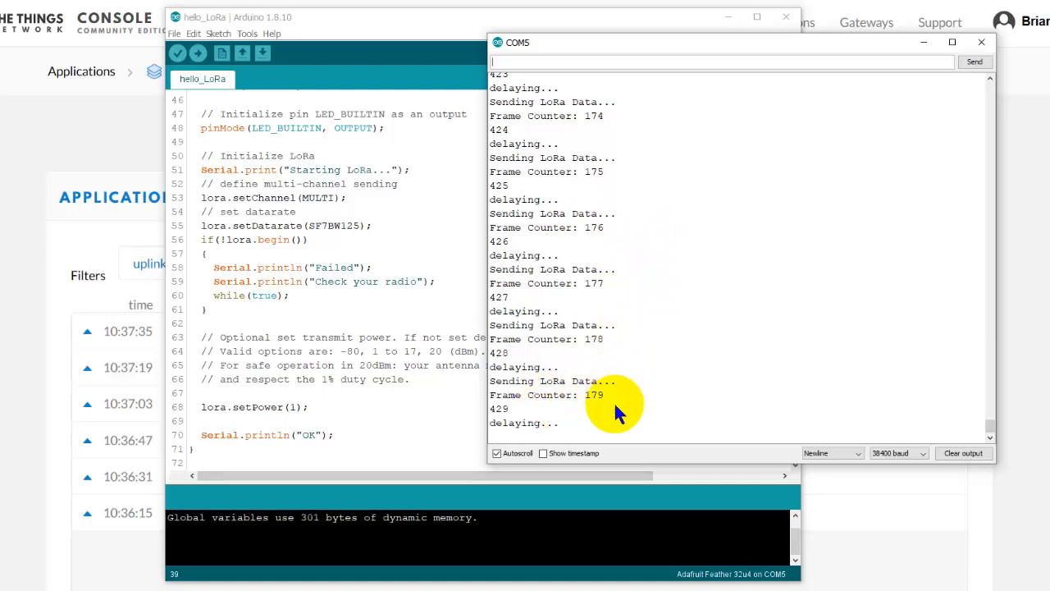